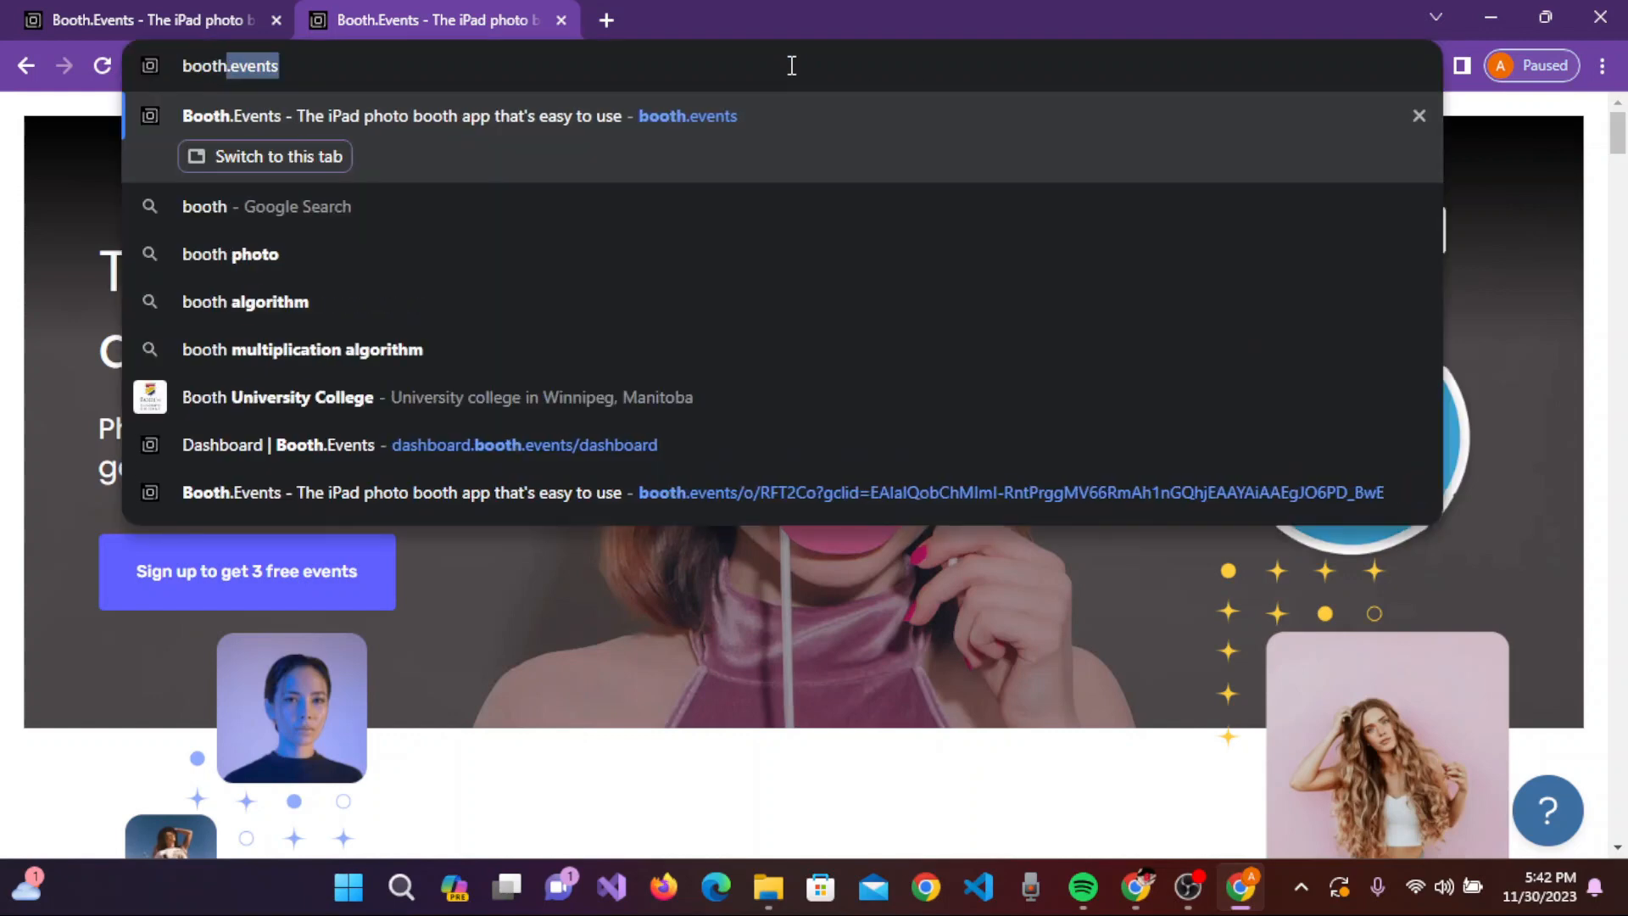
Load booth.events in a new Chrome tab to reach the Booth.Events homepage.
type("events")
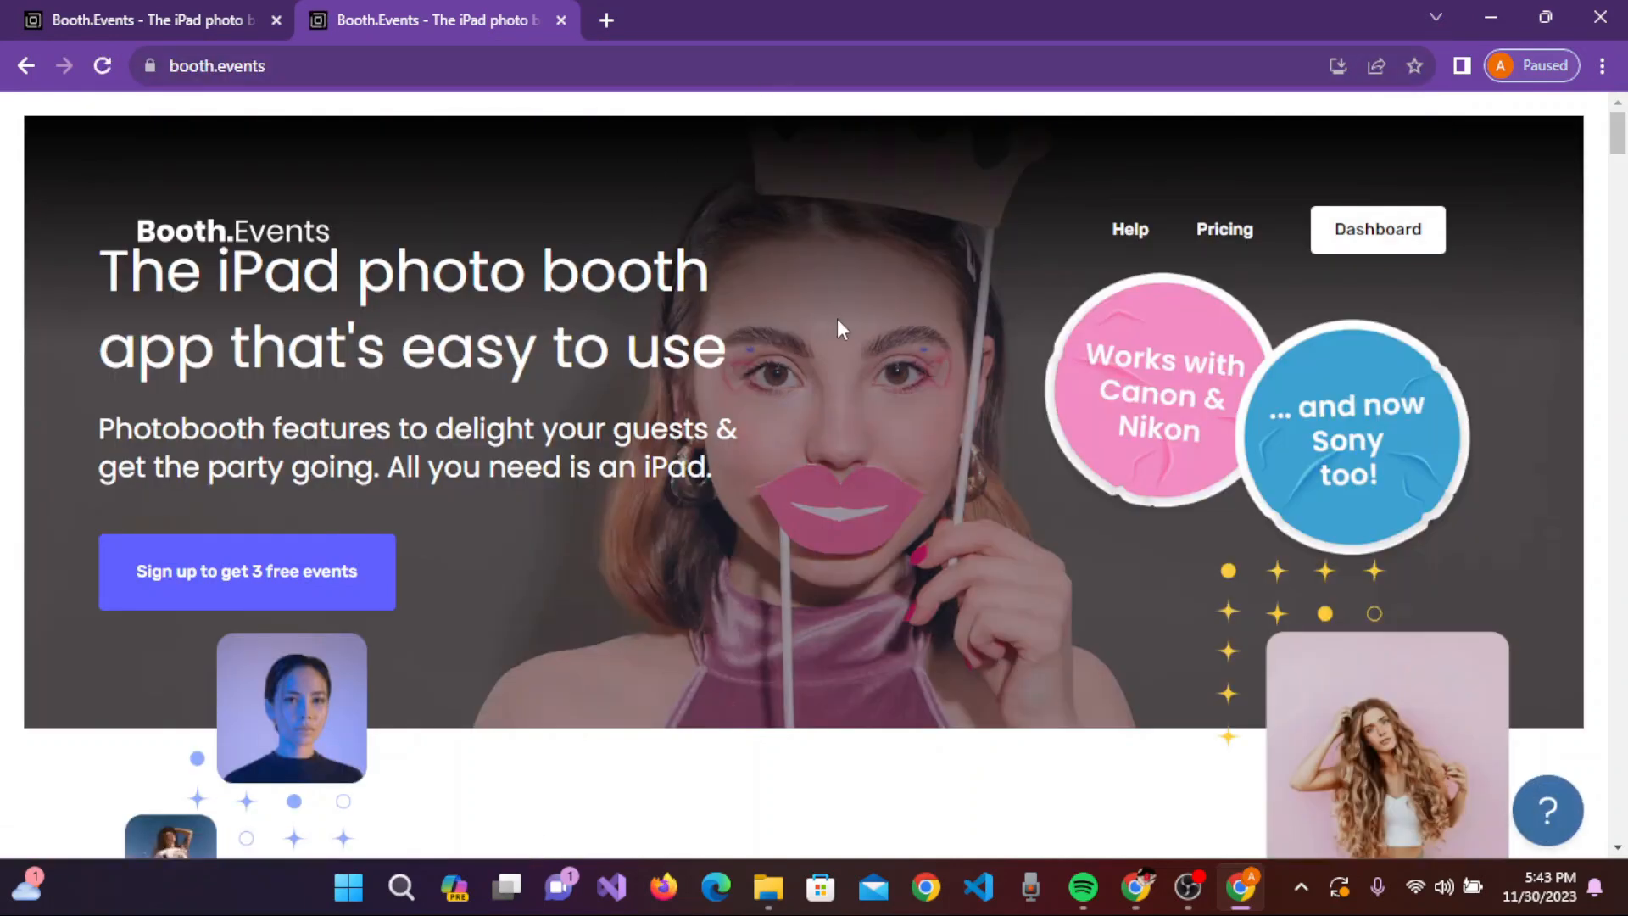
scroll("down", 3)
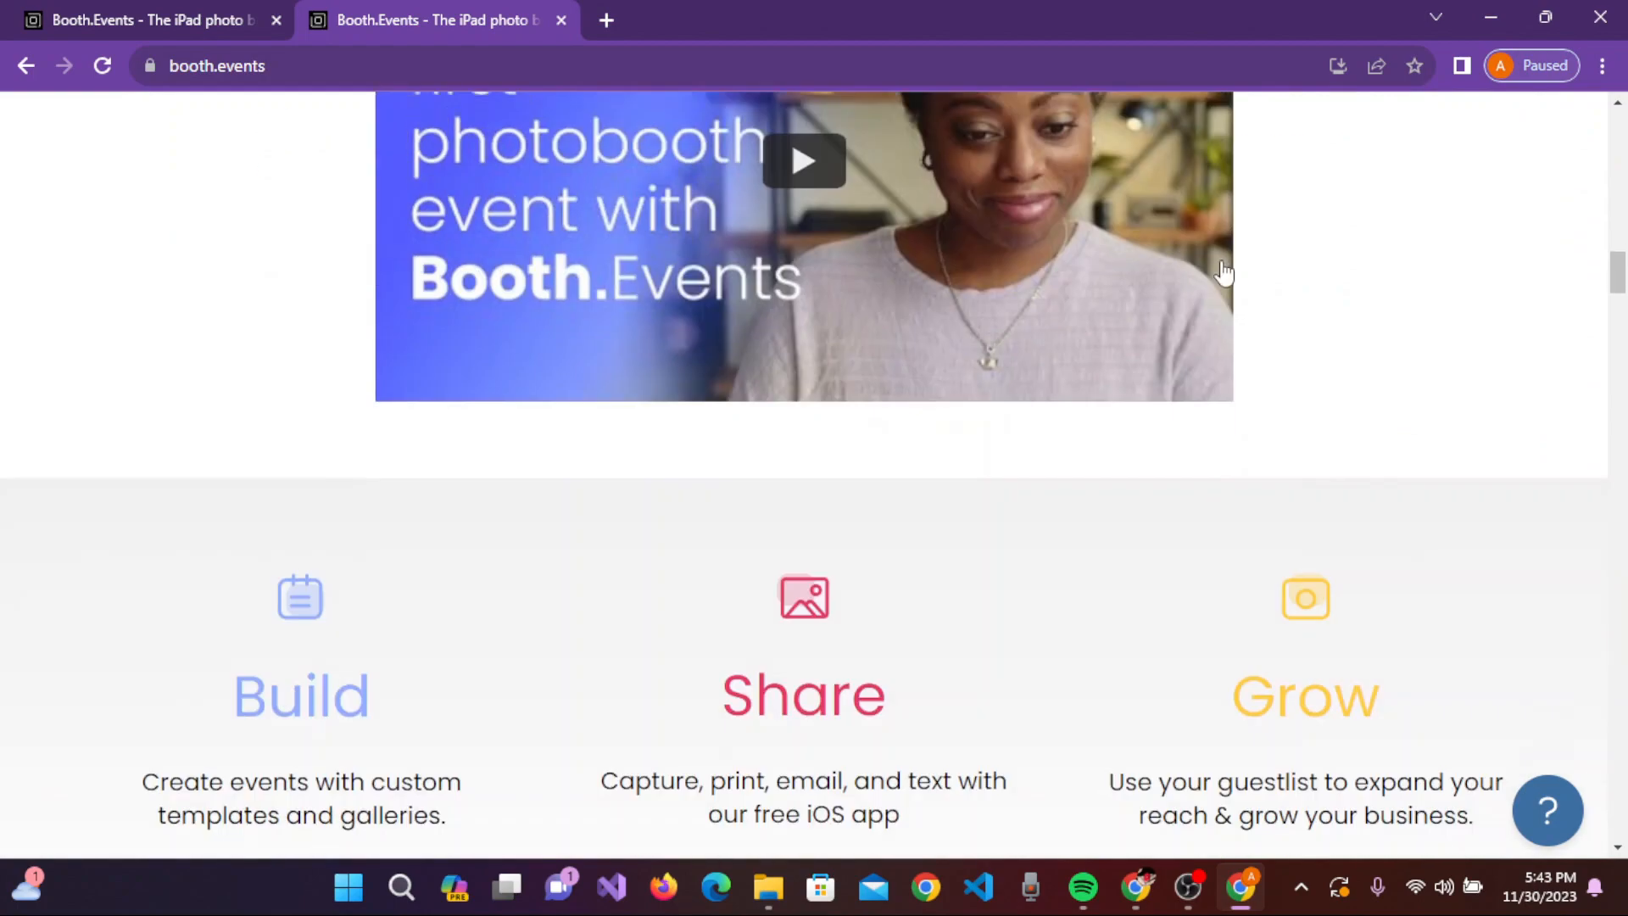
scroll("down", 3)
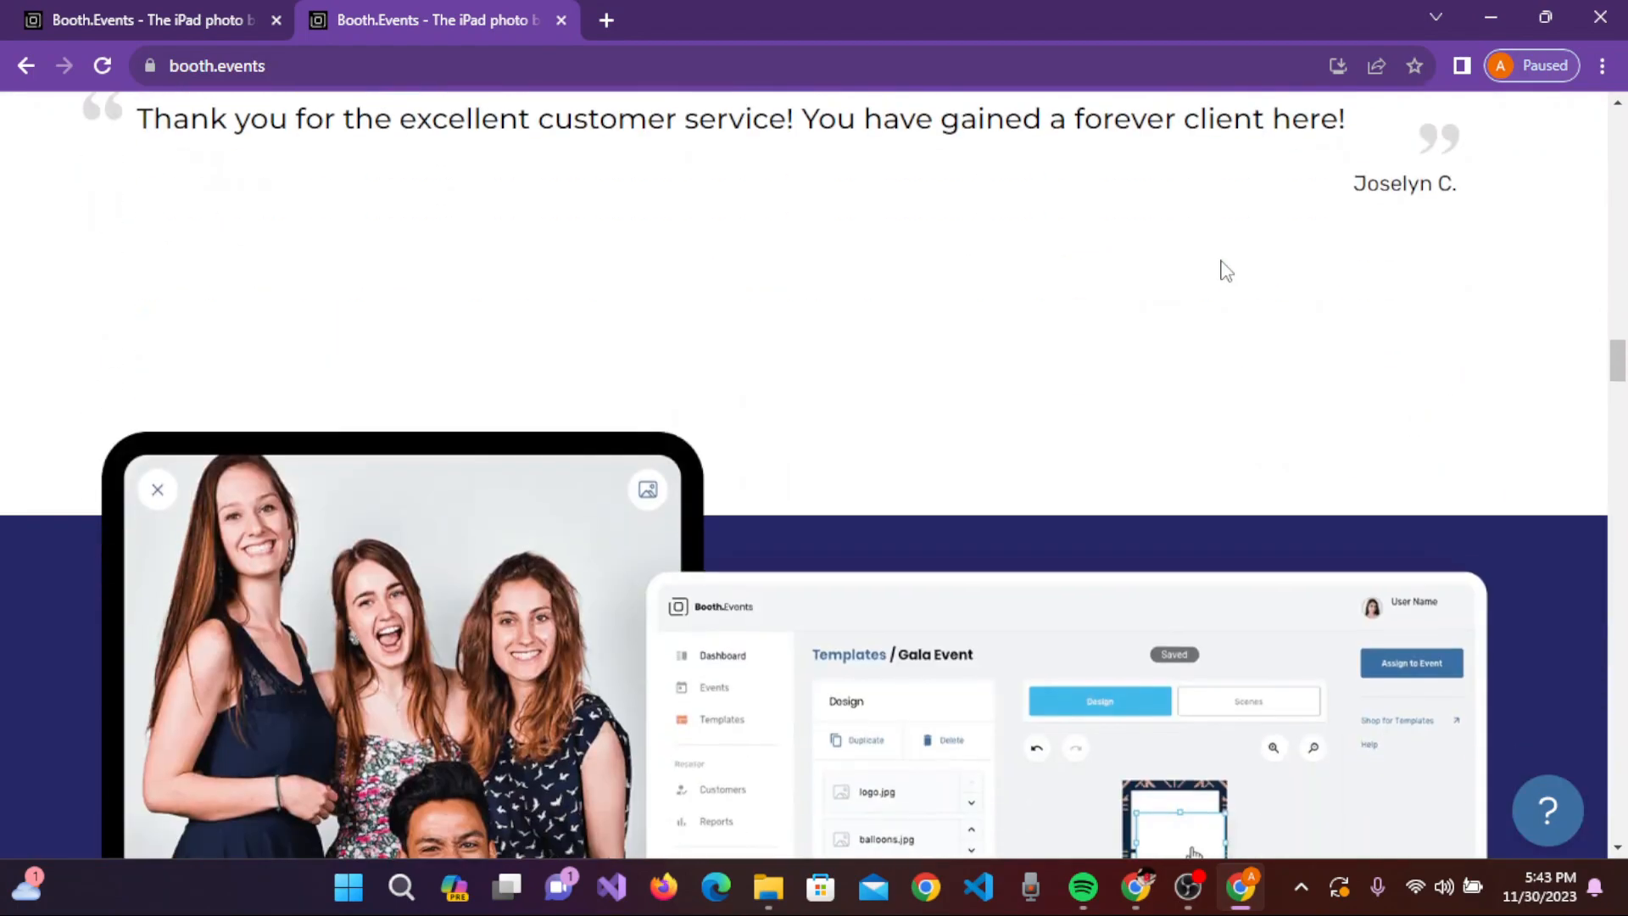
scroll("down", 3)
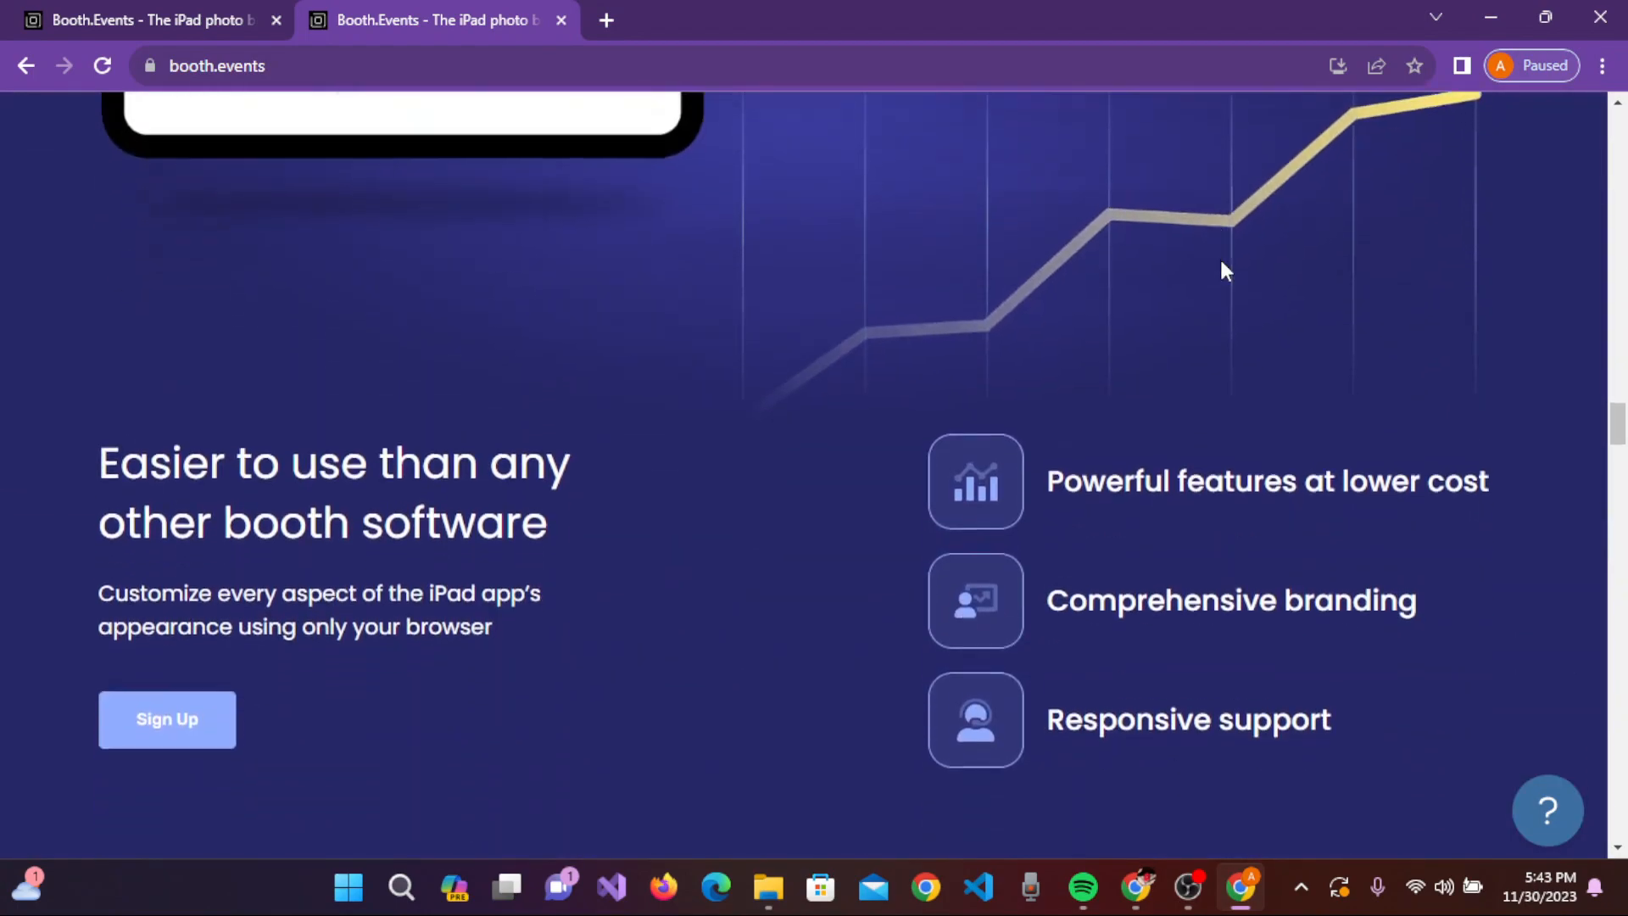
scroll("down", 3)
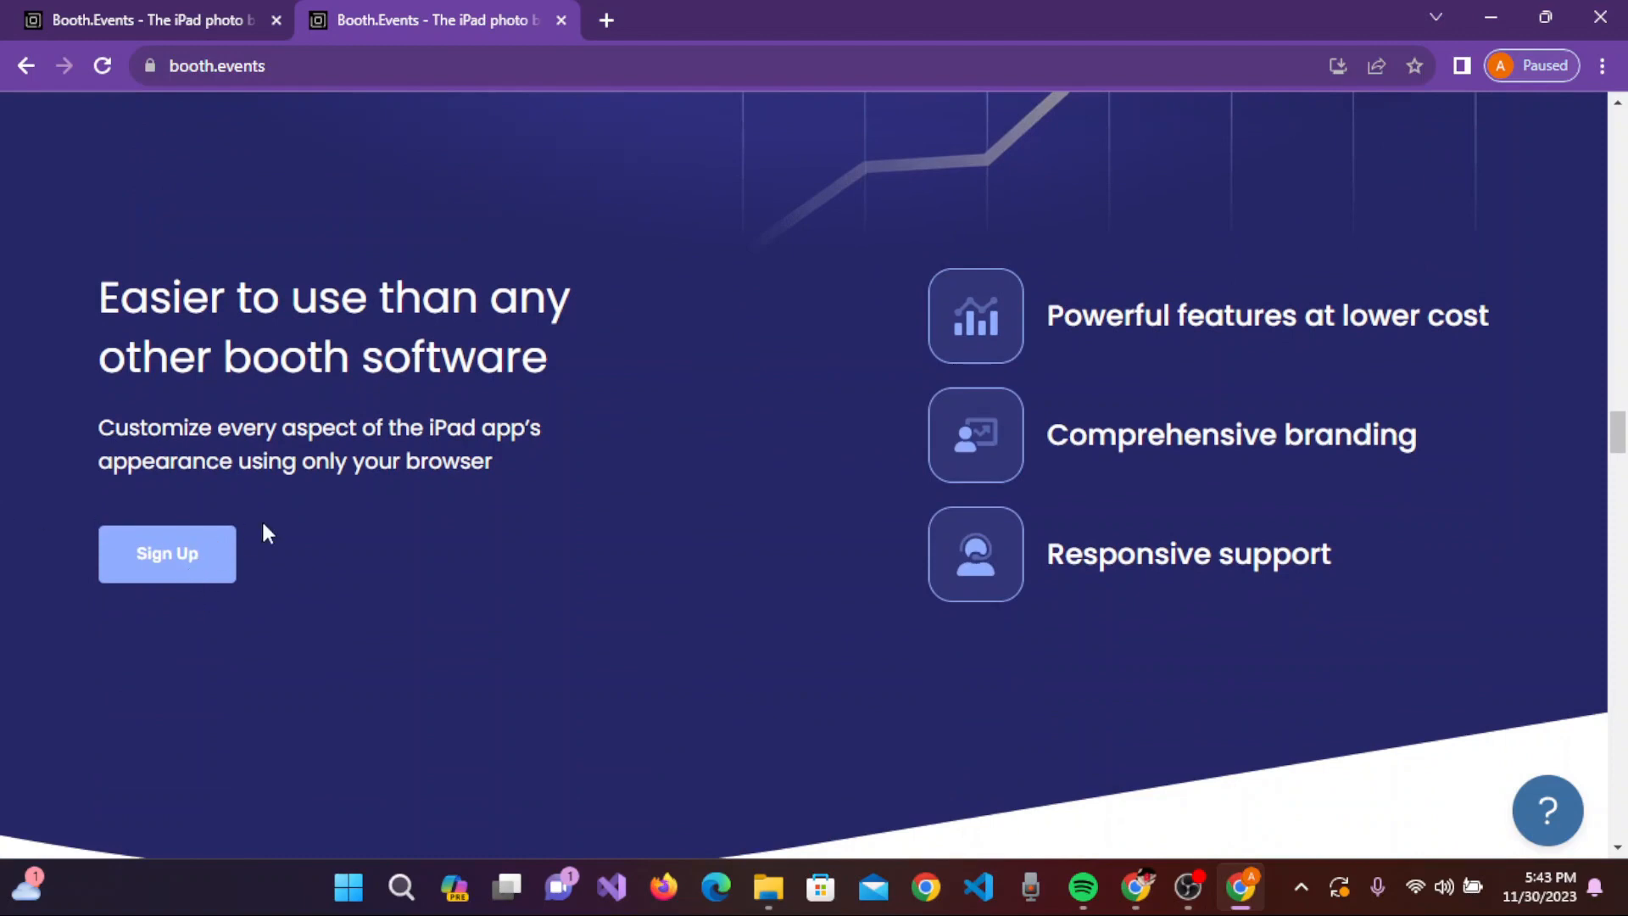
mouse_move(563, 304)
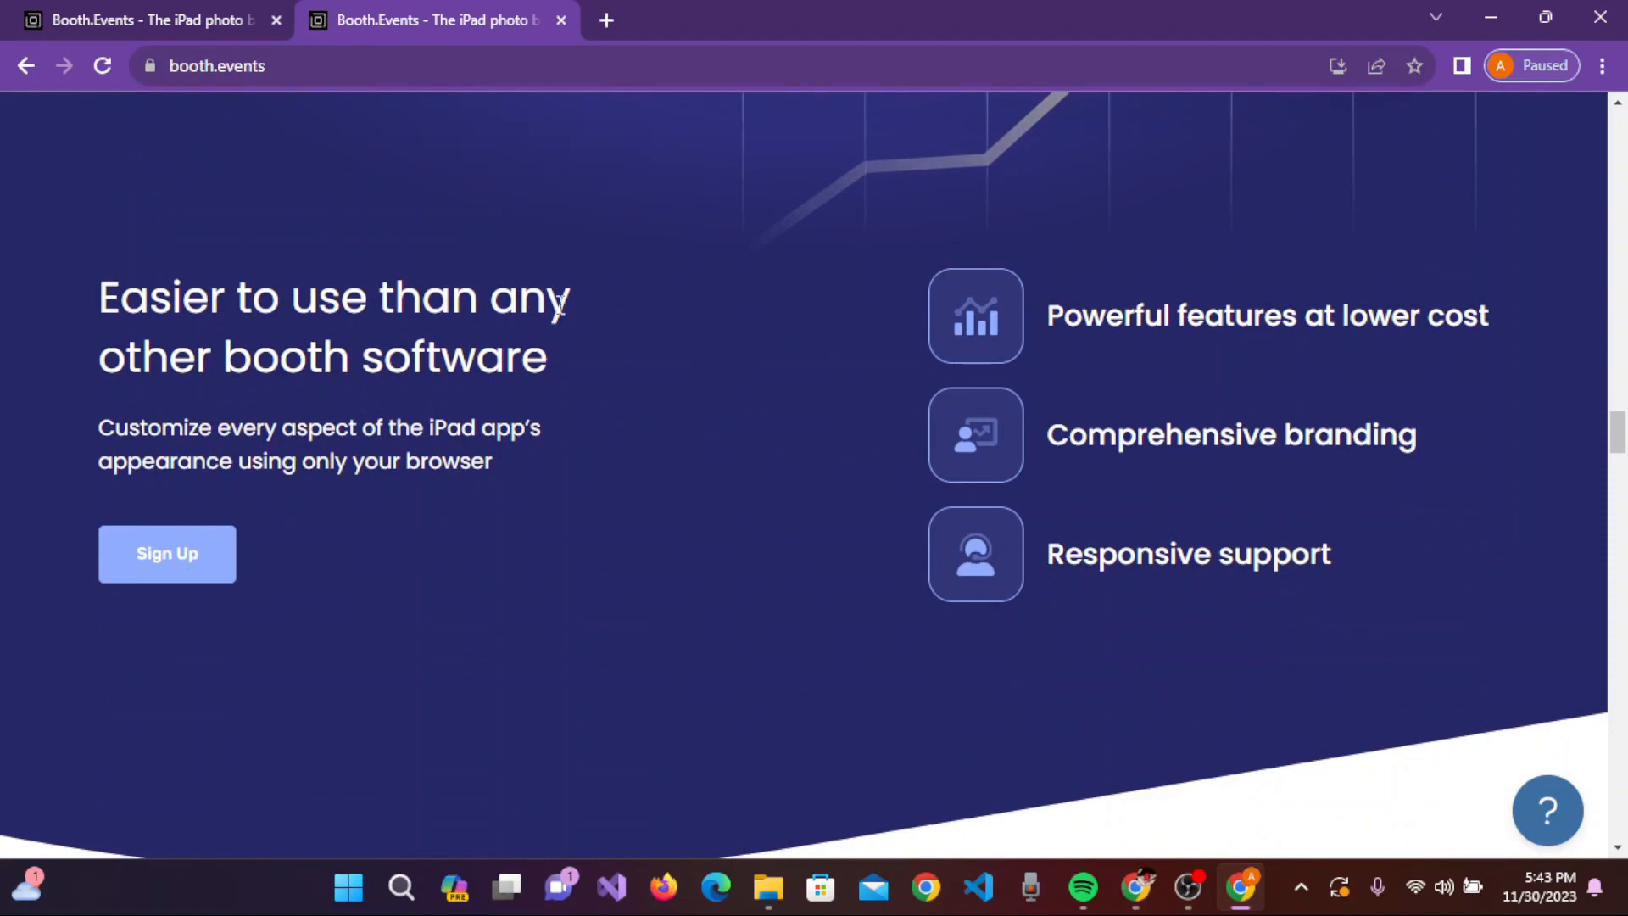
mouse_move(161, 414)
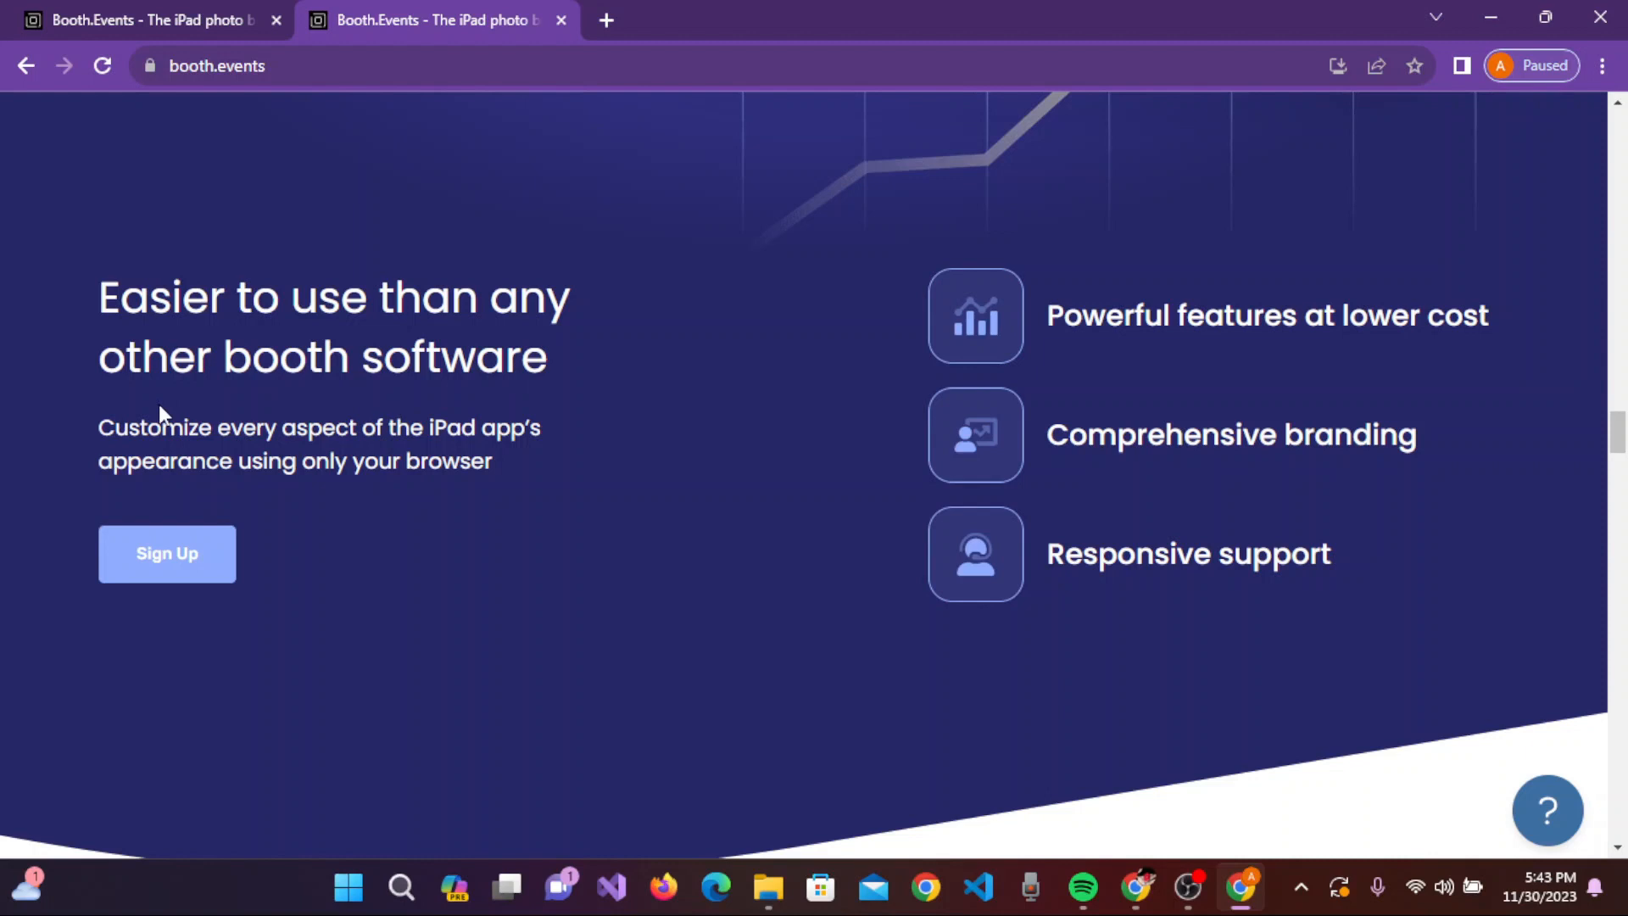
mouse_move(548, 436)
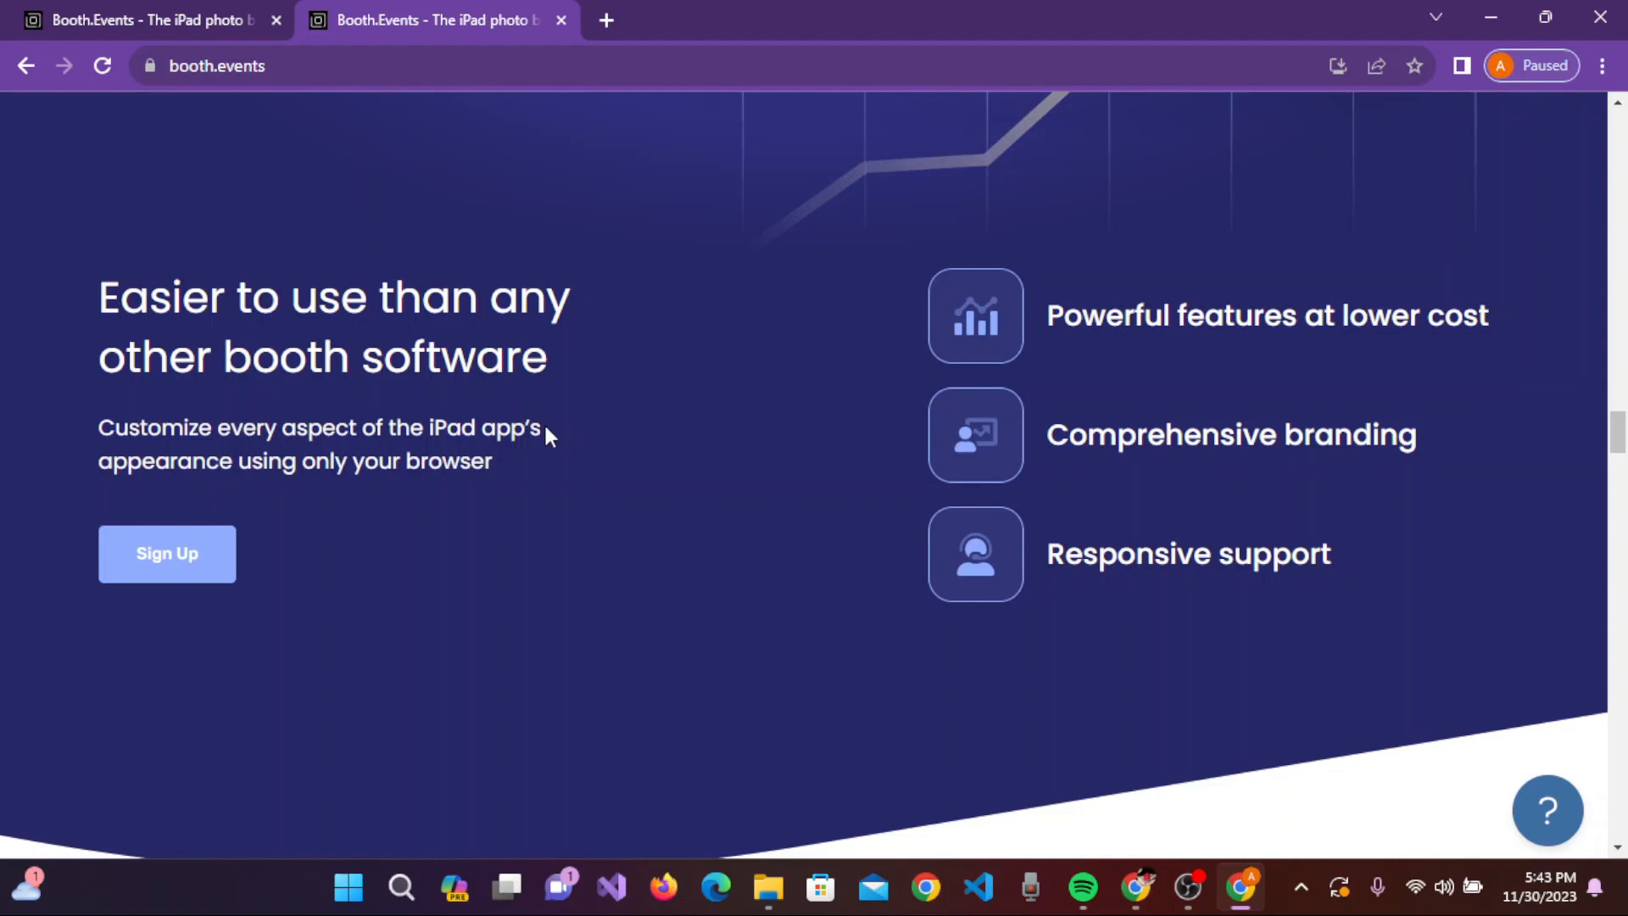
mouse_move(256, 510)
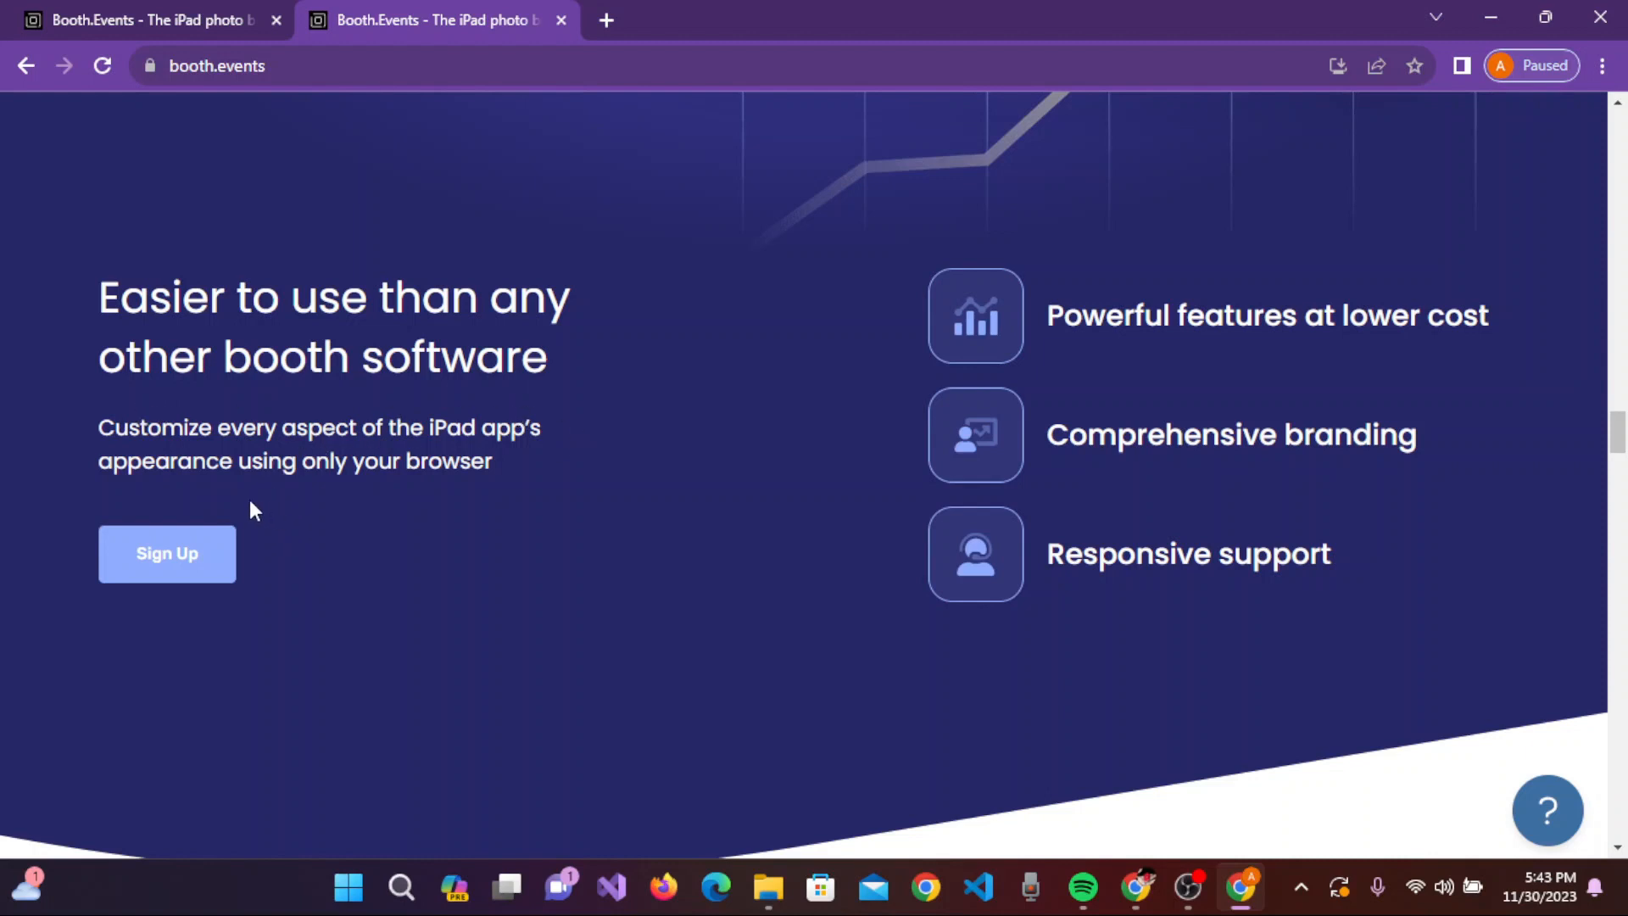
mouse_move(214, 556)
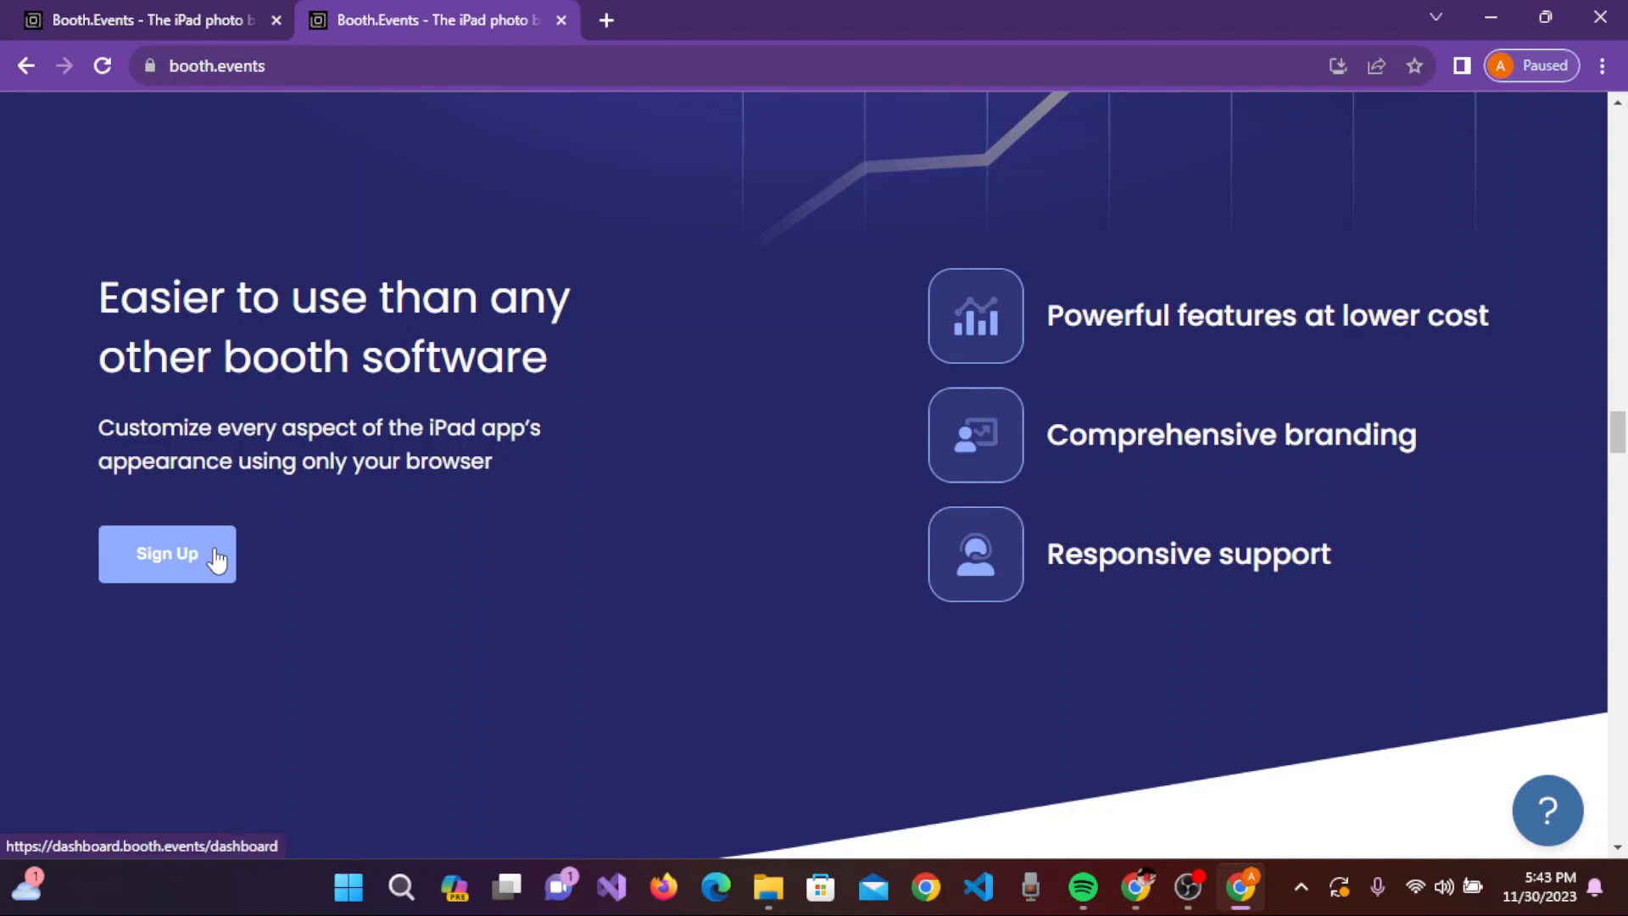
Go to the dashboard Sign In page with Google, Apple and email options.
left_click(167, 553)
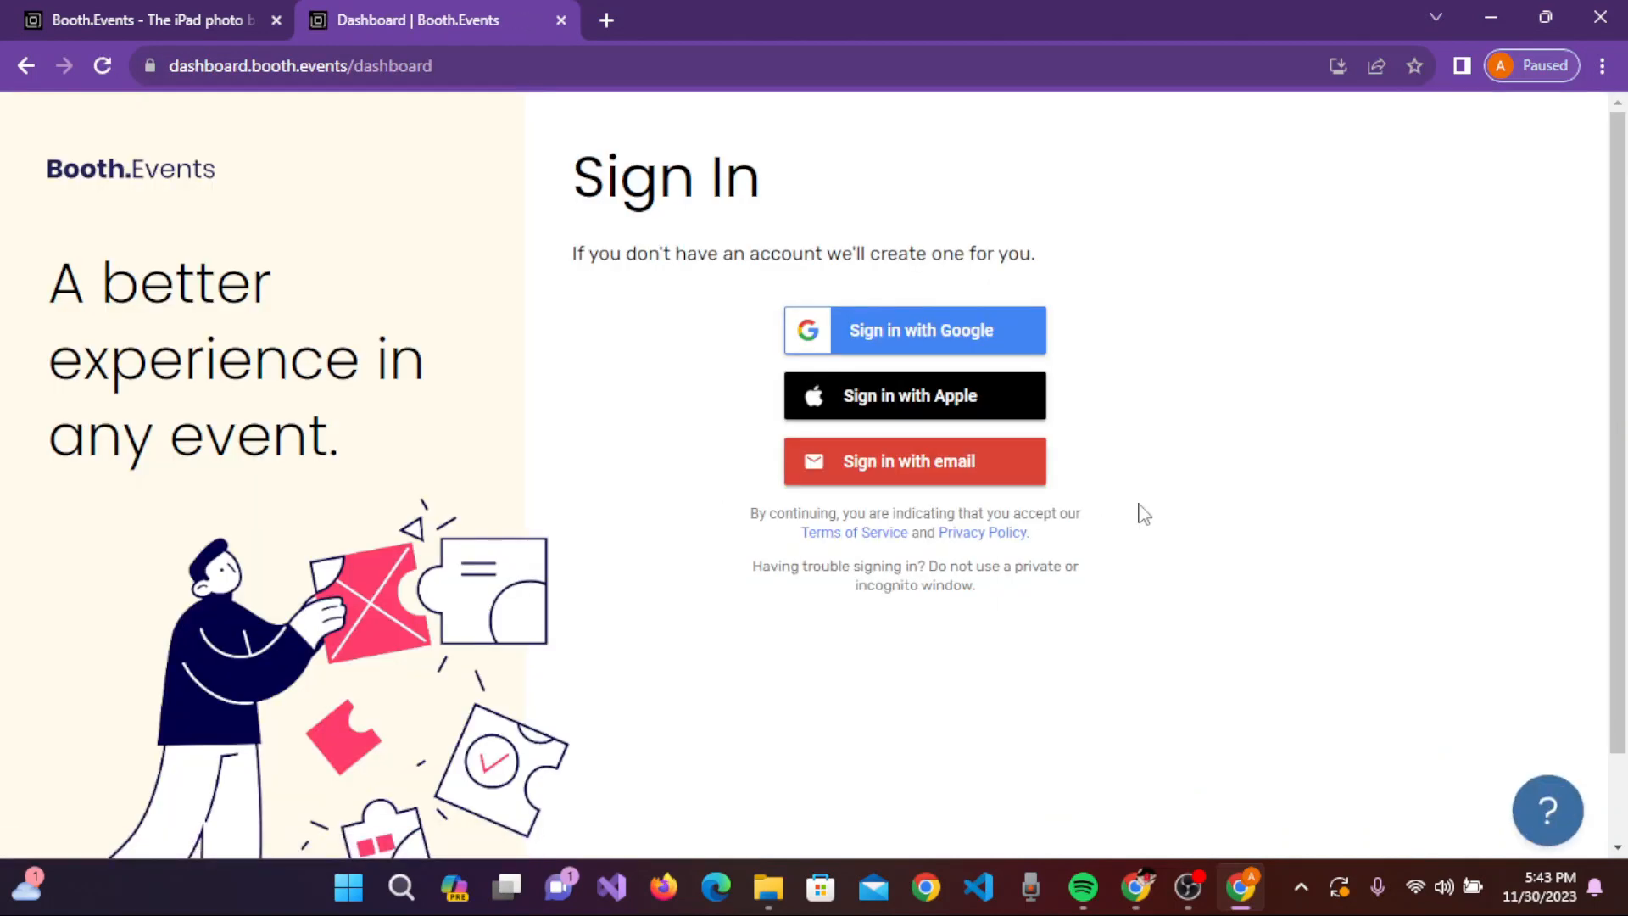
mouse_move(628, 288)
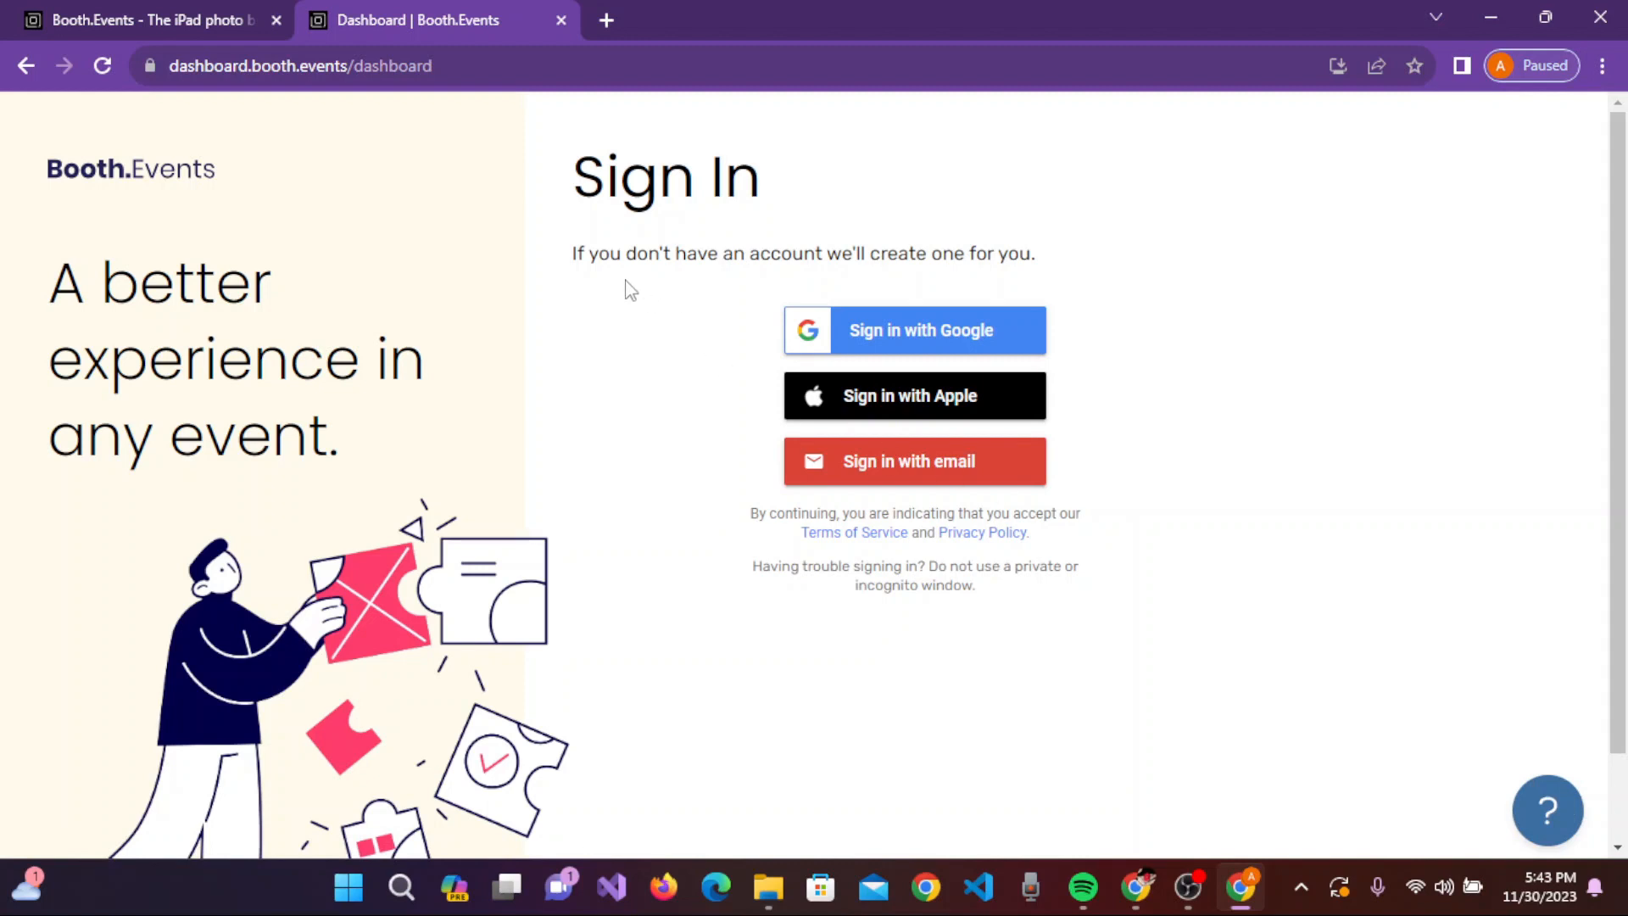
mouse_move(1114, 300)
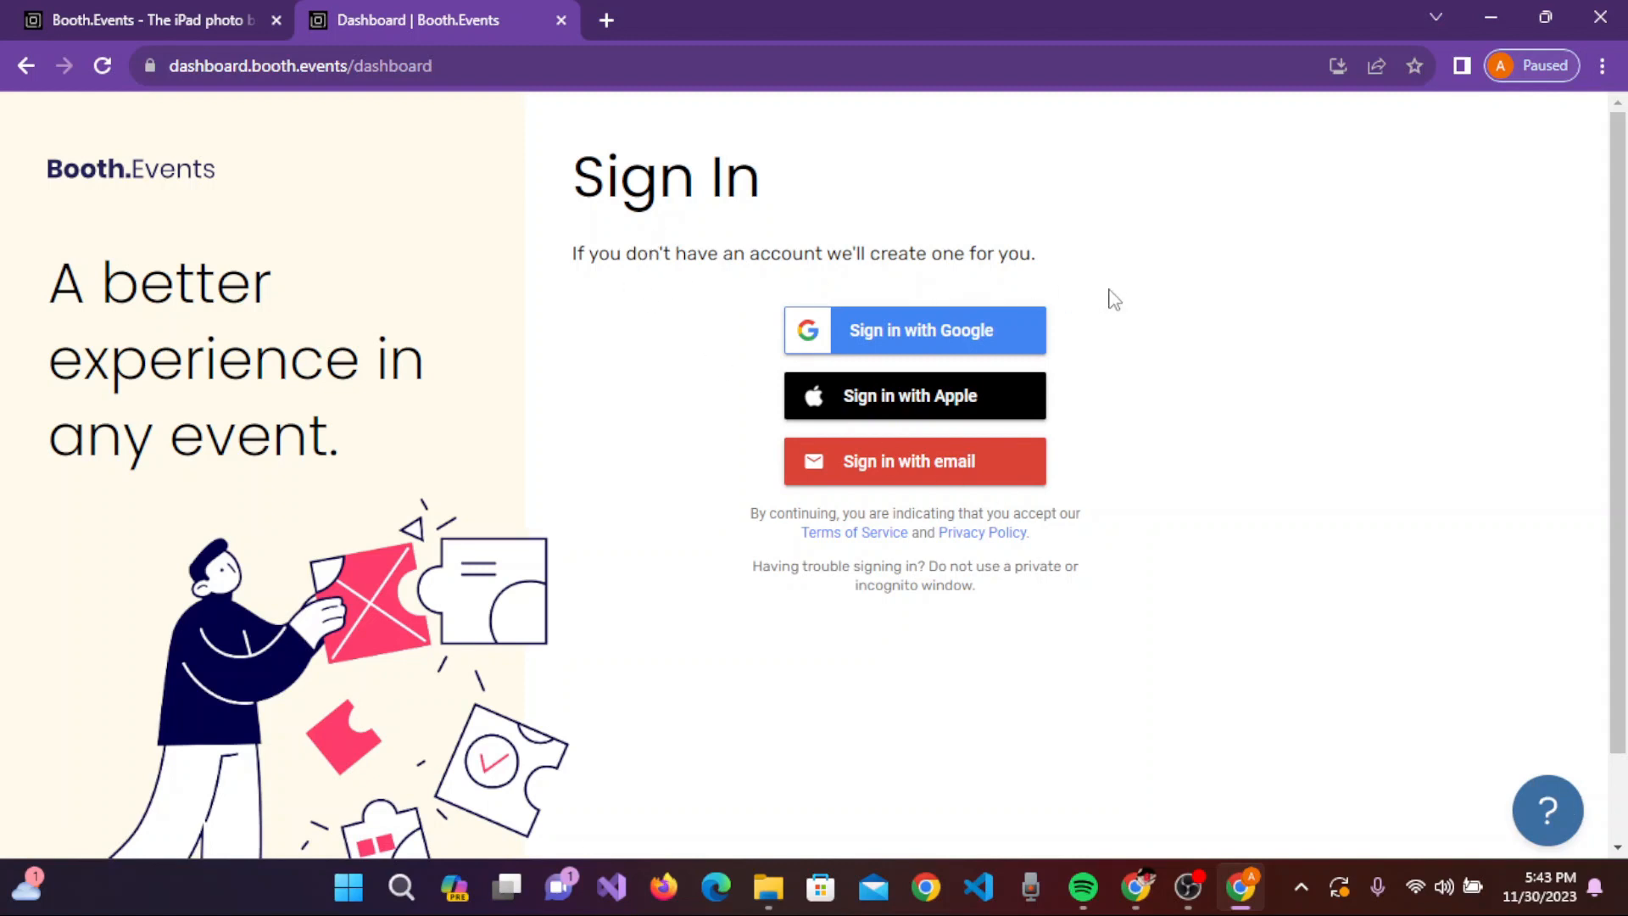
mouse_move(984, 366)
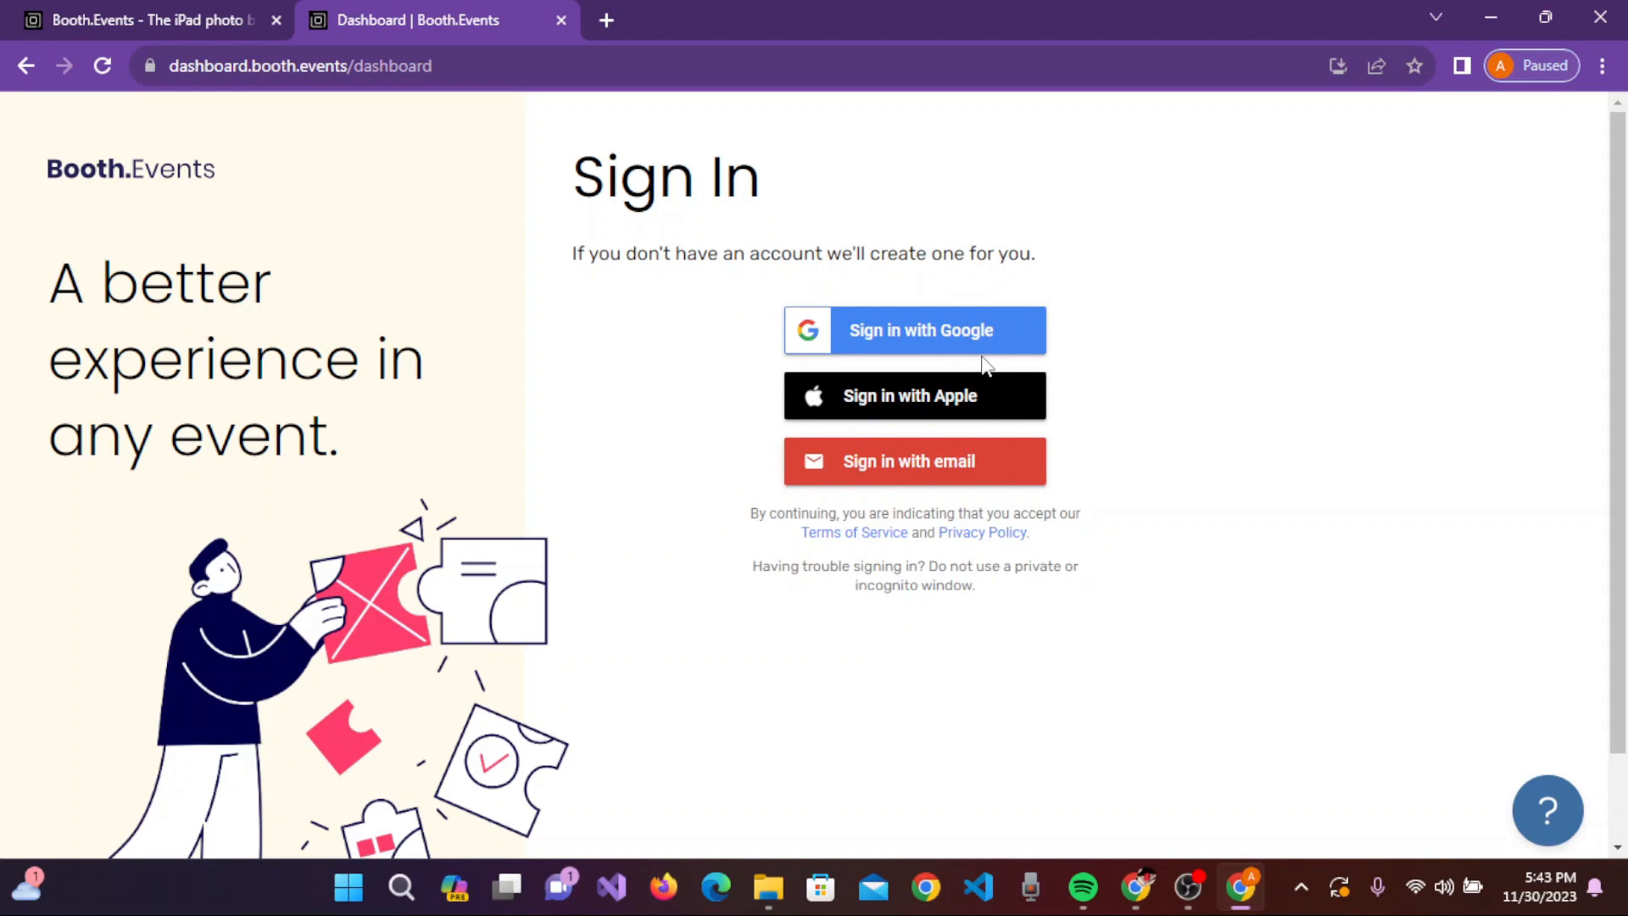
mouse_move(987, 405)
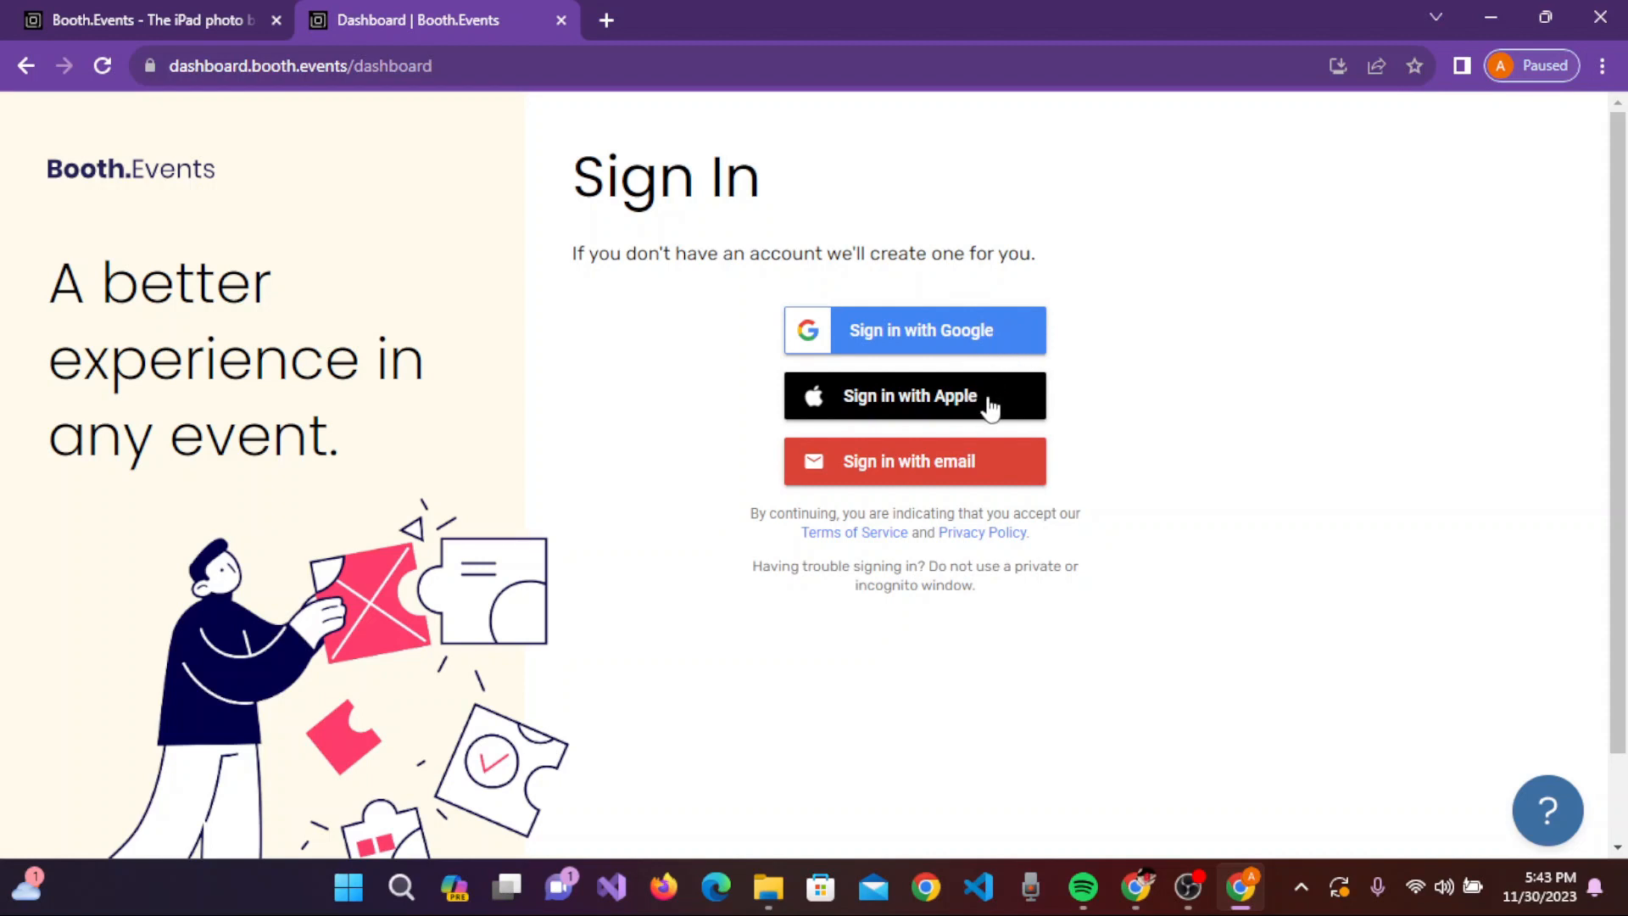
mouse_move(989, 475)
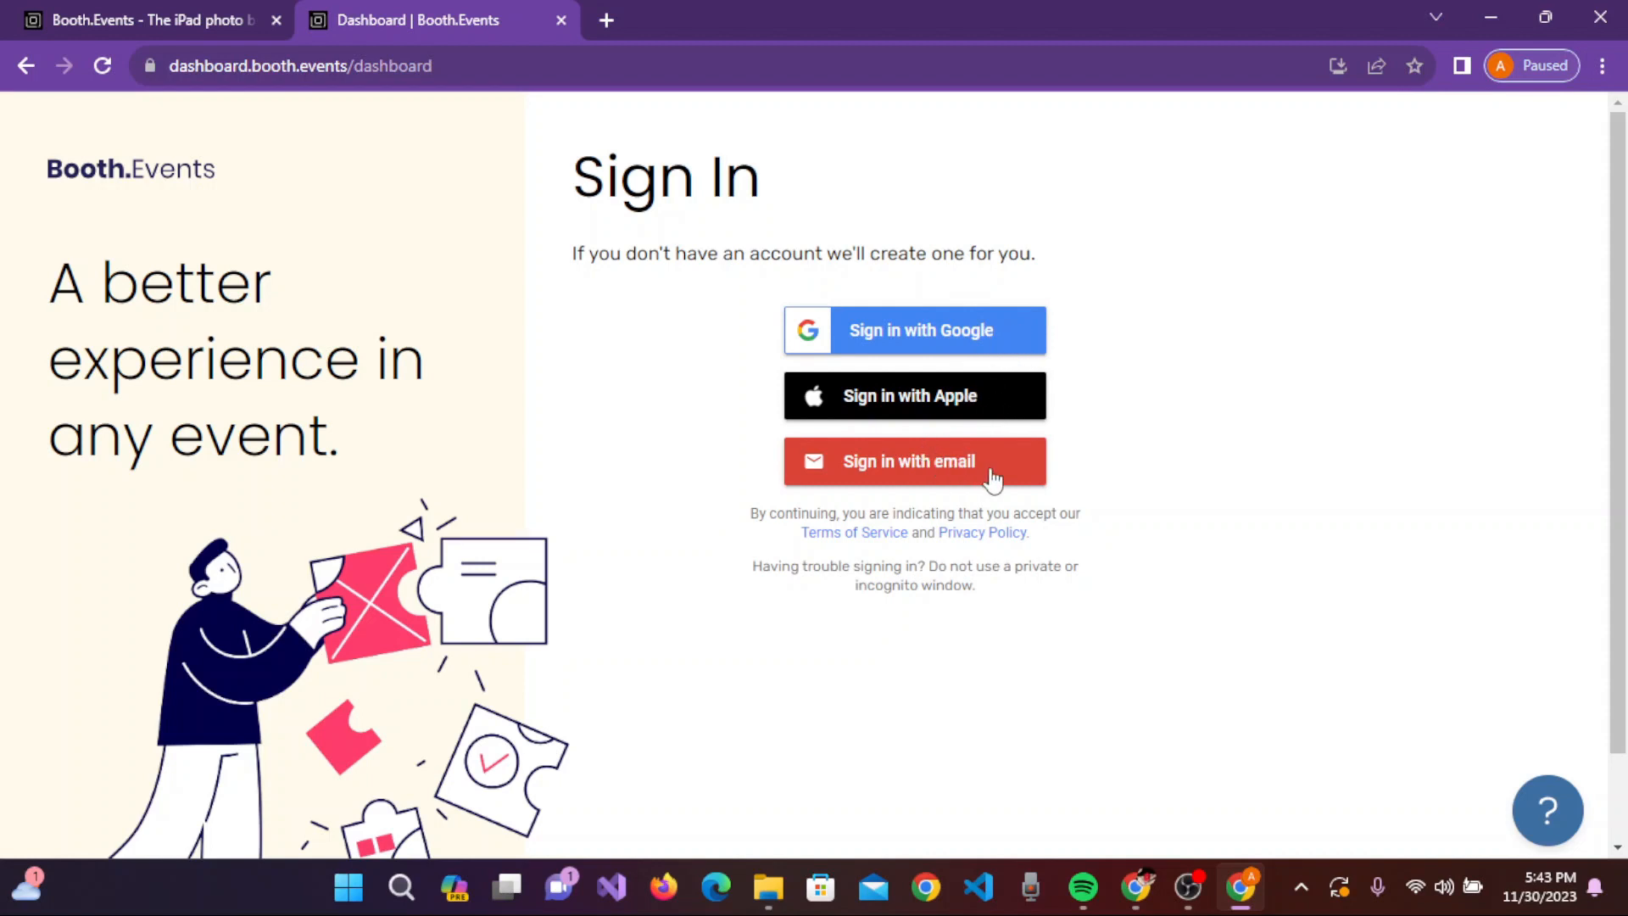
left_click(914, 461)
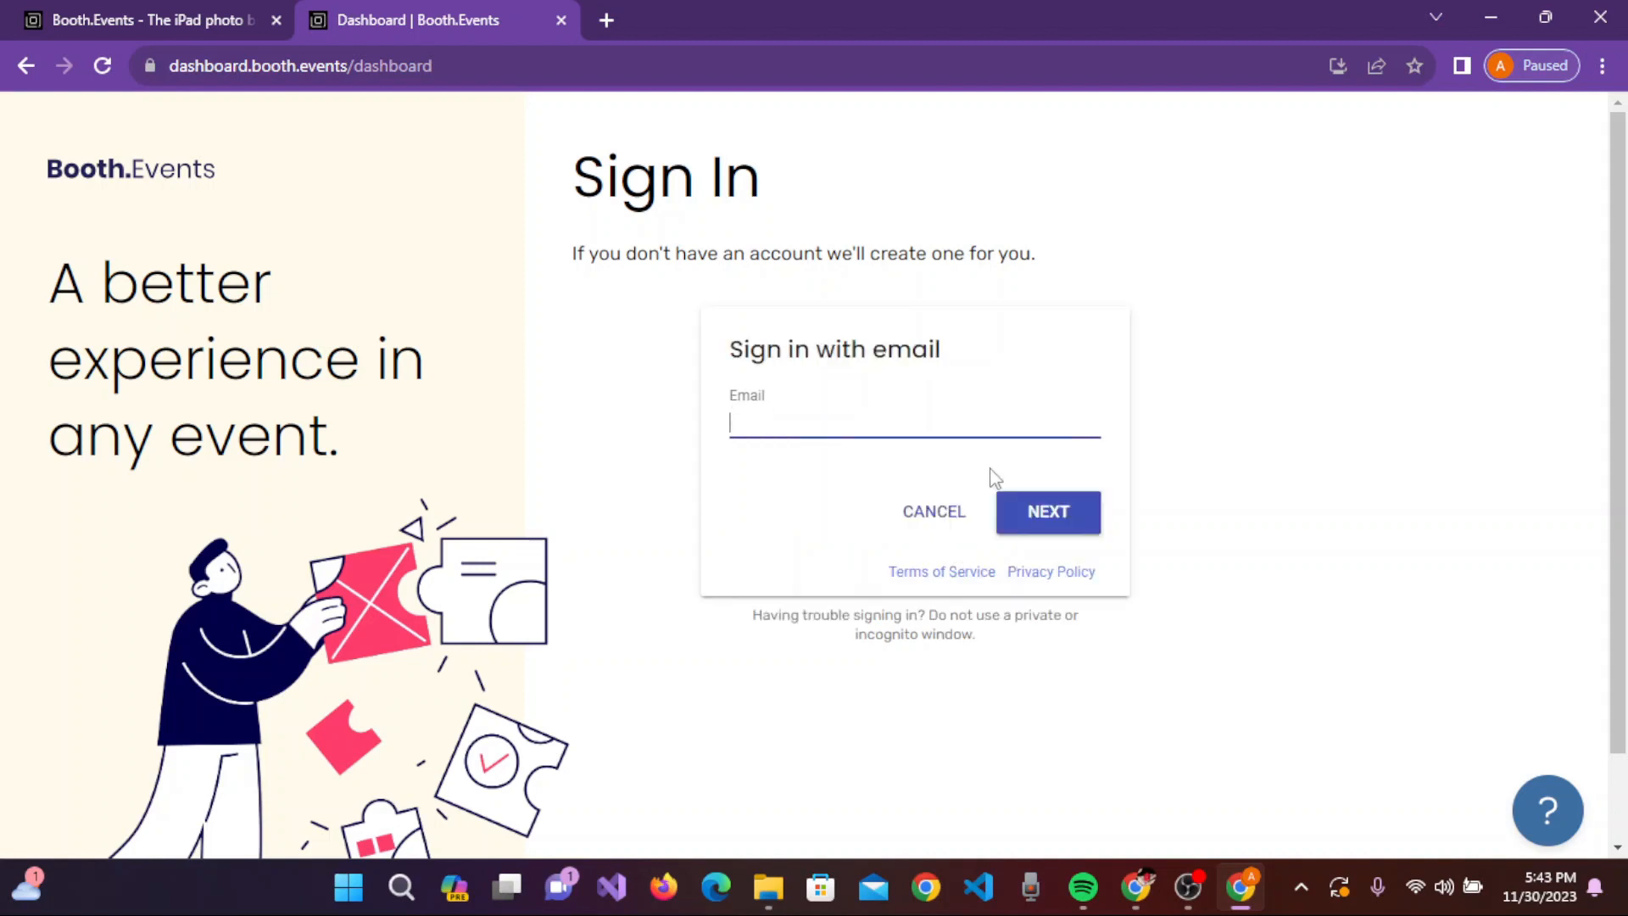
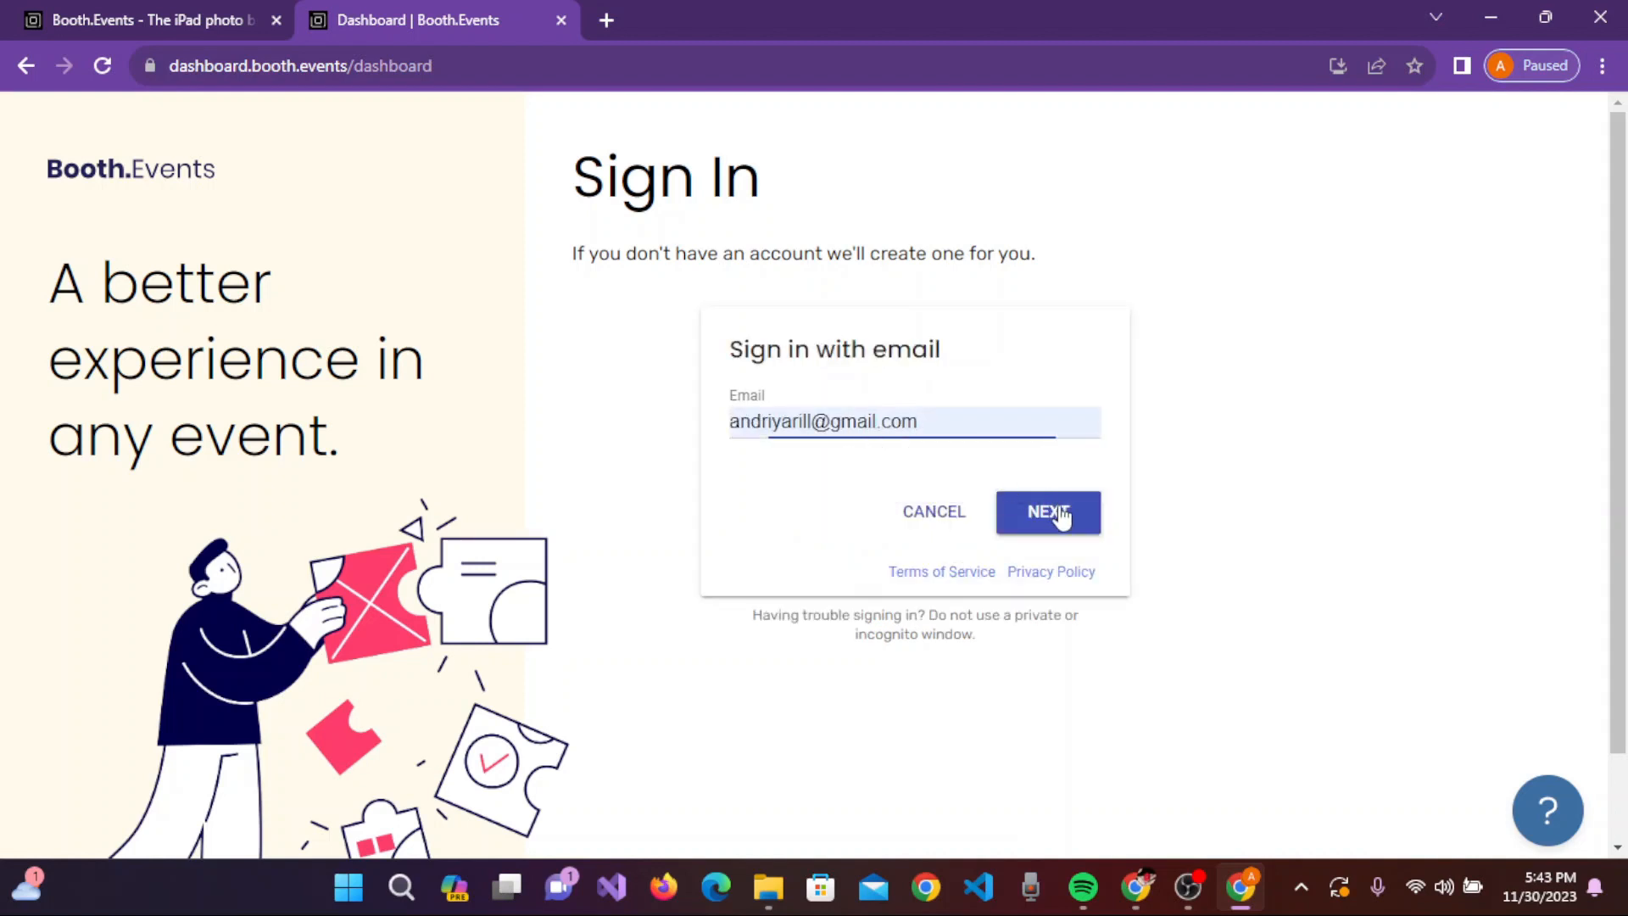
left_click(1046, 511)
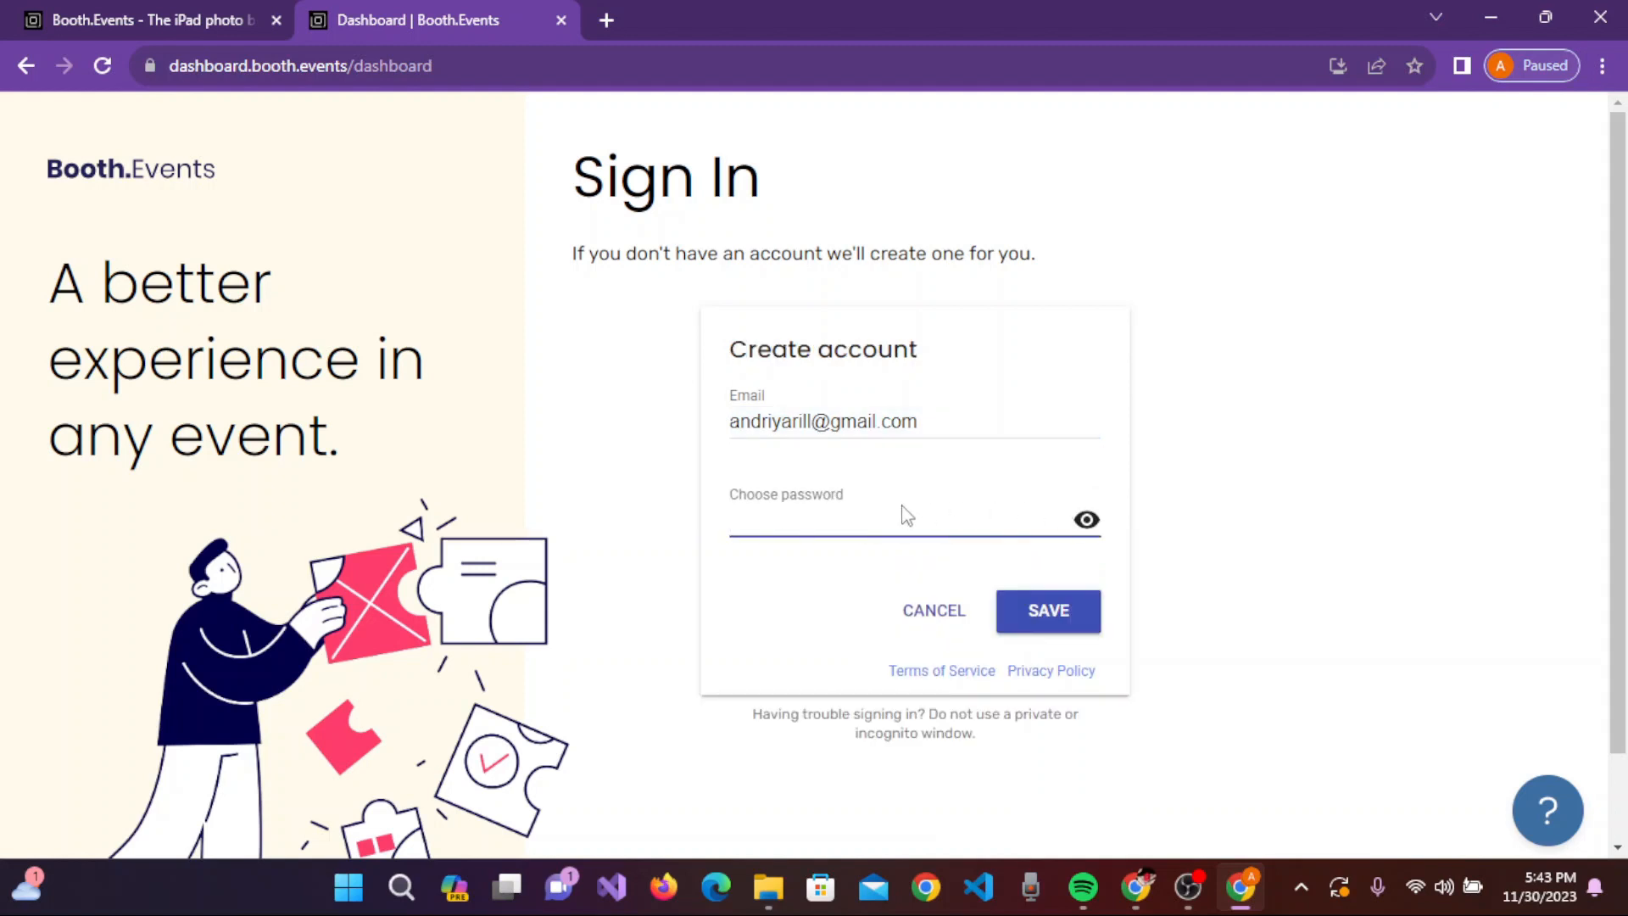
Enter a chosen password in the Create account form's 'Choose password' field.
type("•")
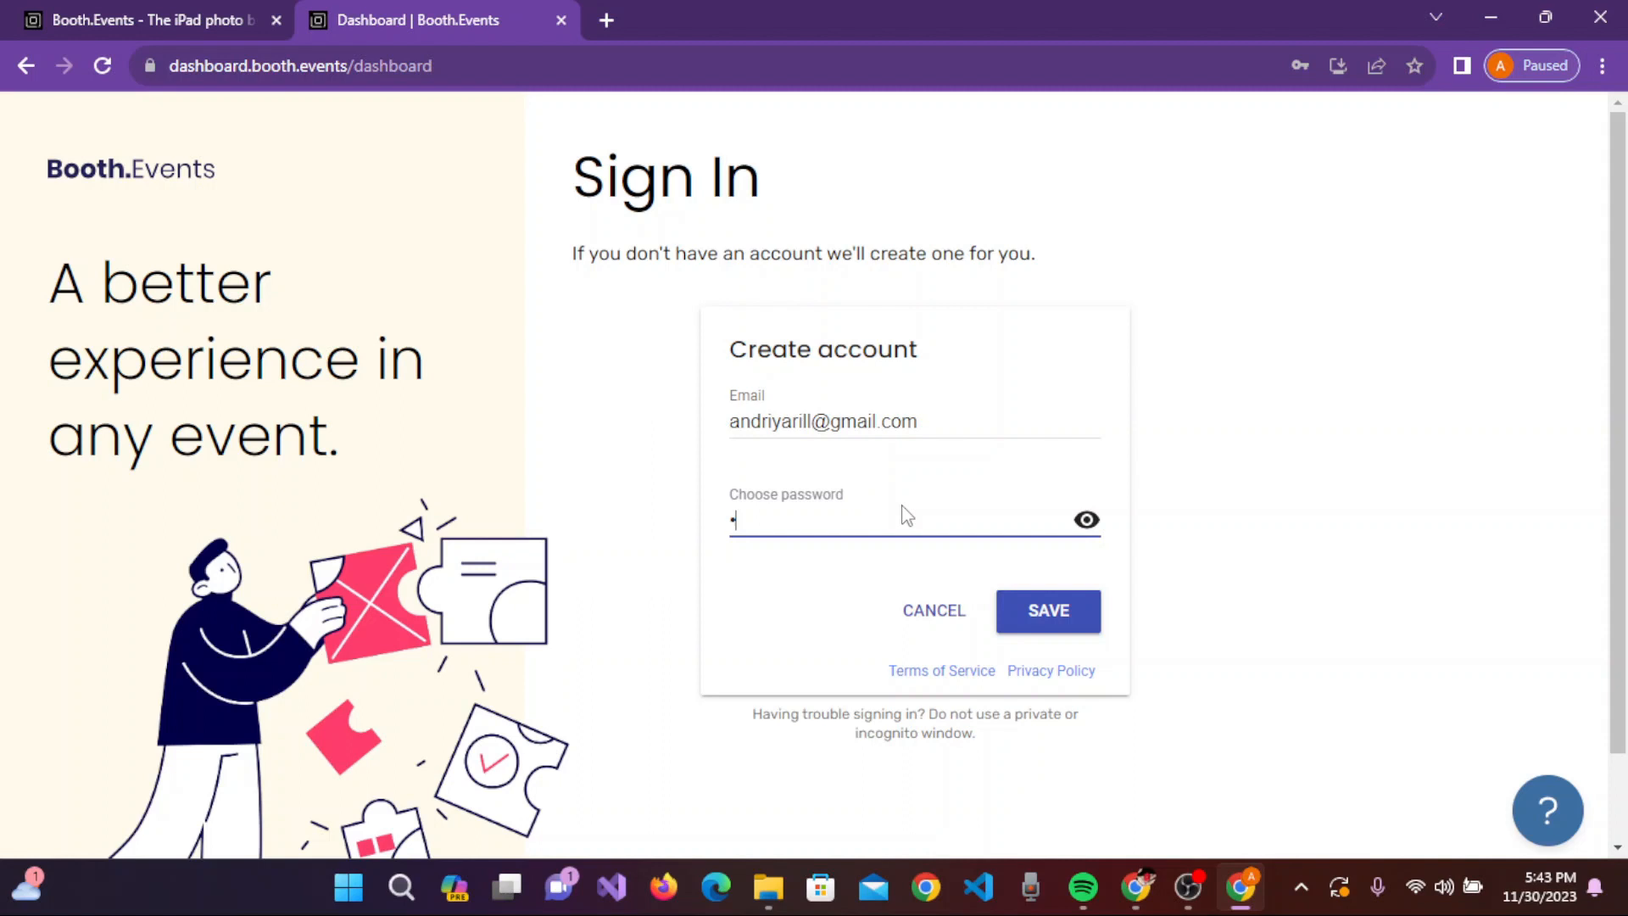
type("password")
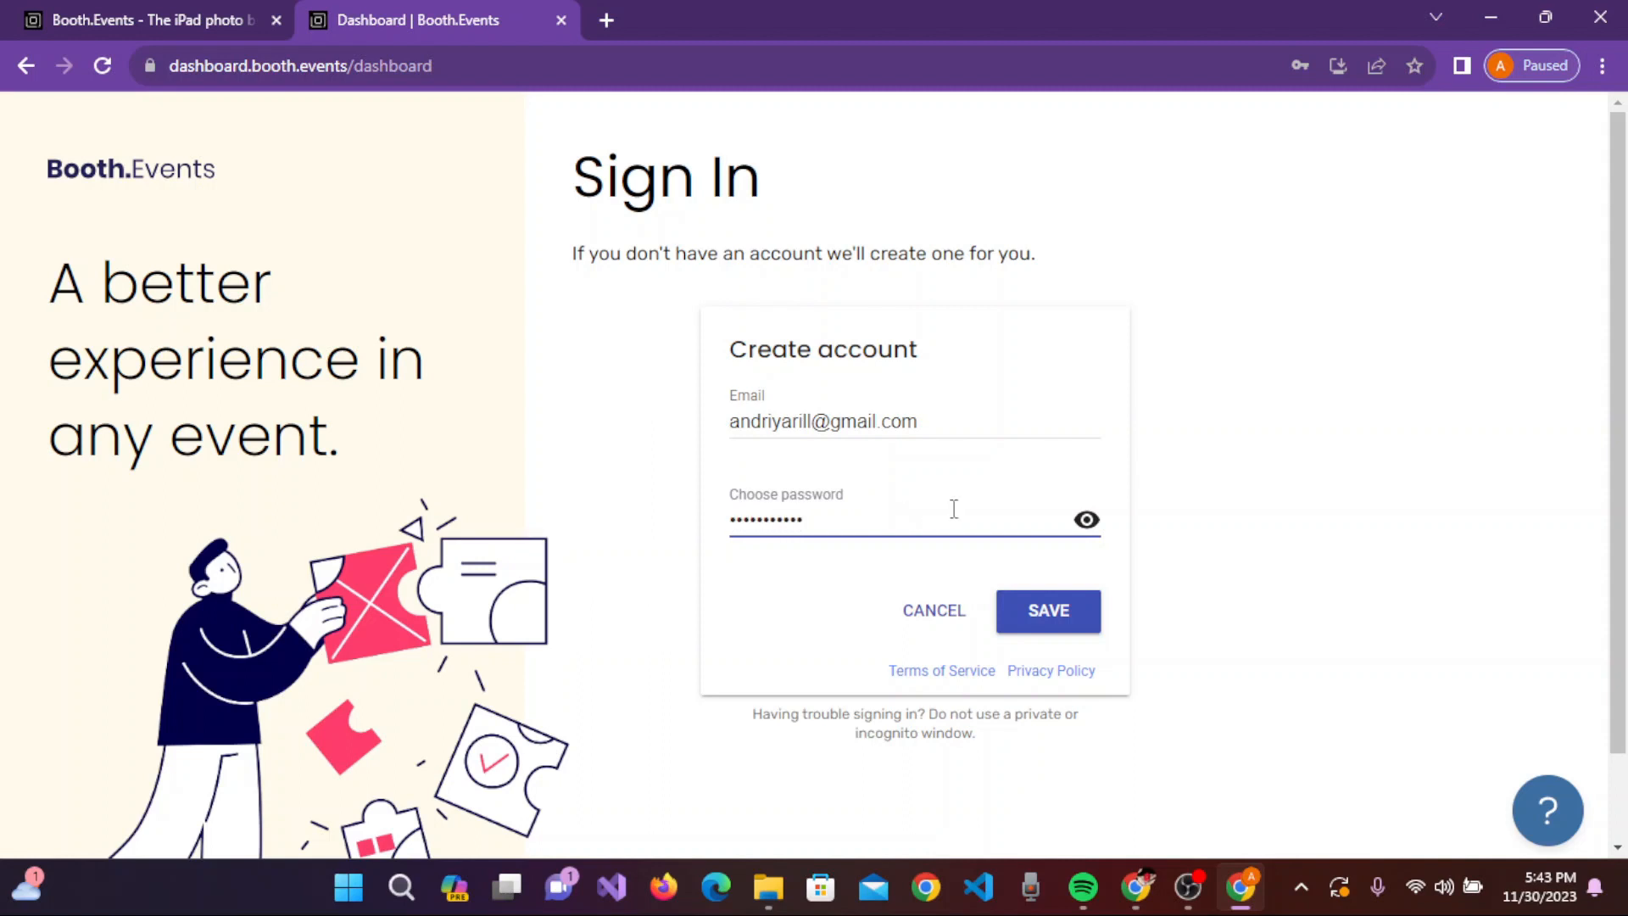
mouse_move(1083, 585)
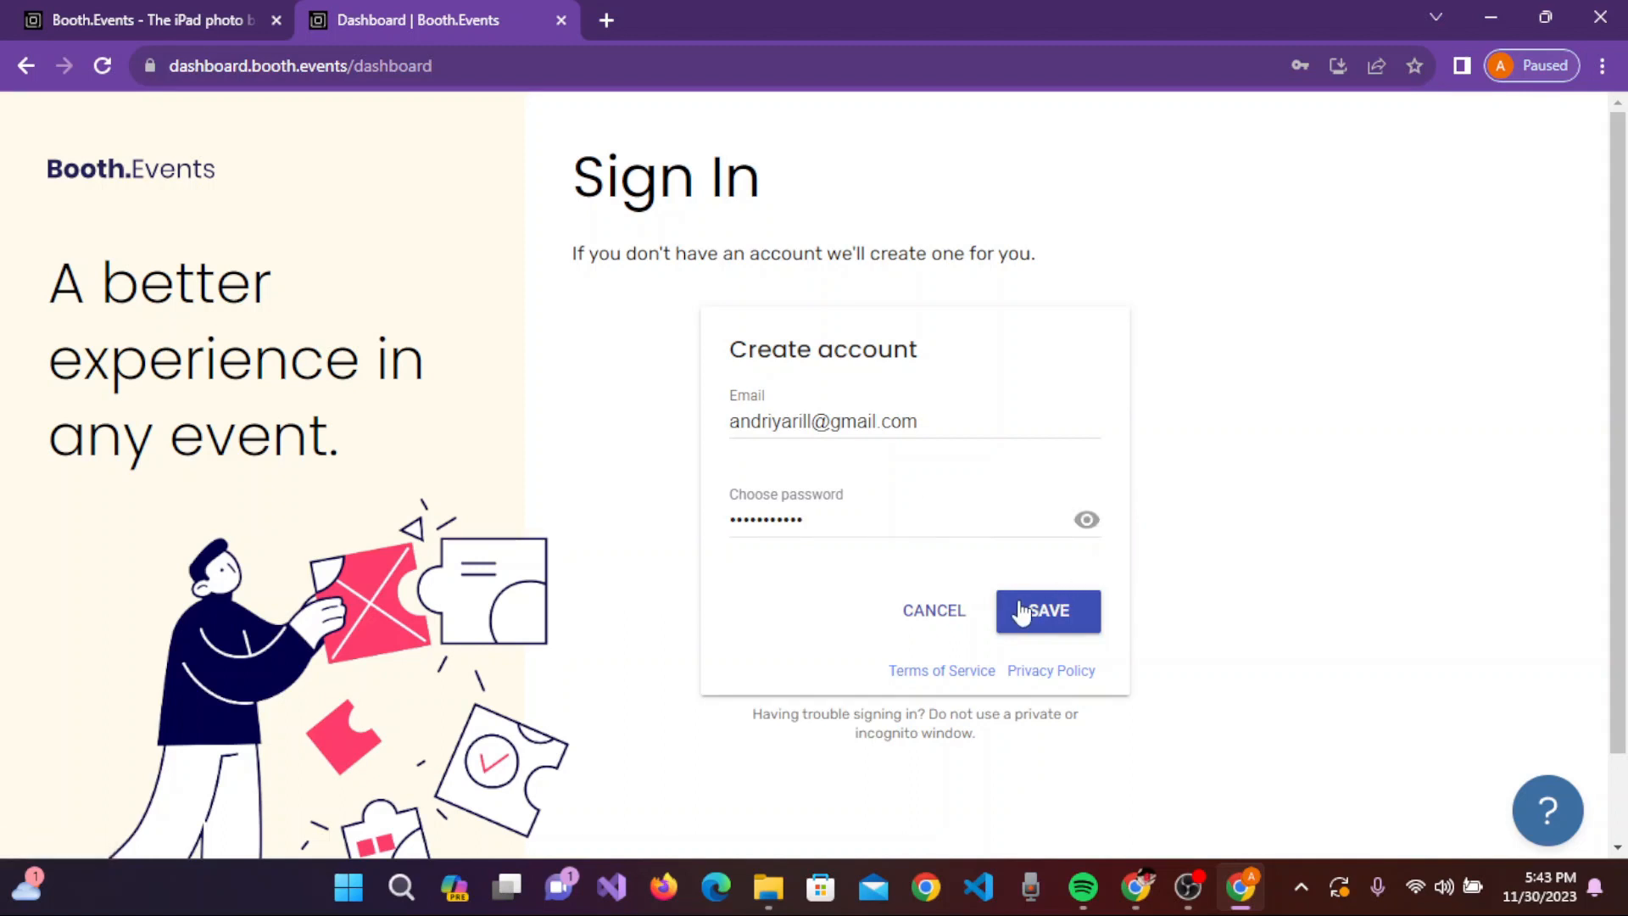
Save the password to create the account and focus the gallery URL field on the Sign Up finish form.
left_click(1048, 610)
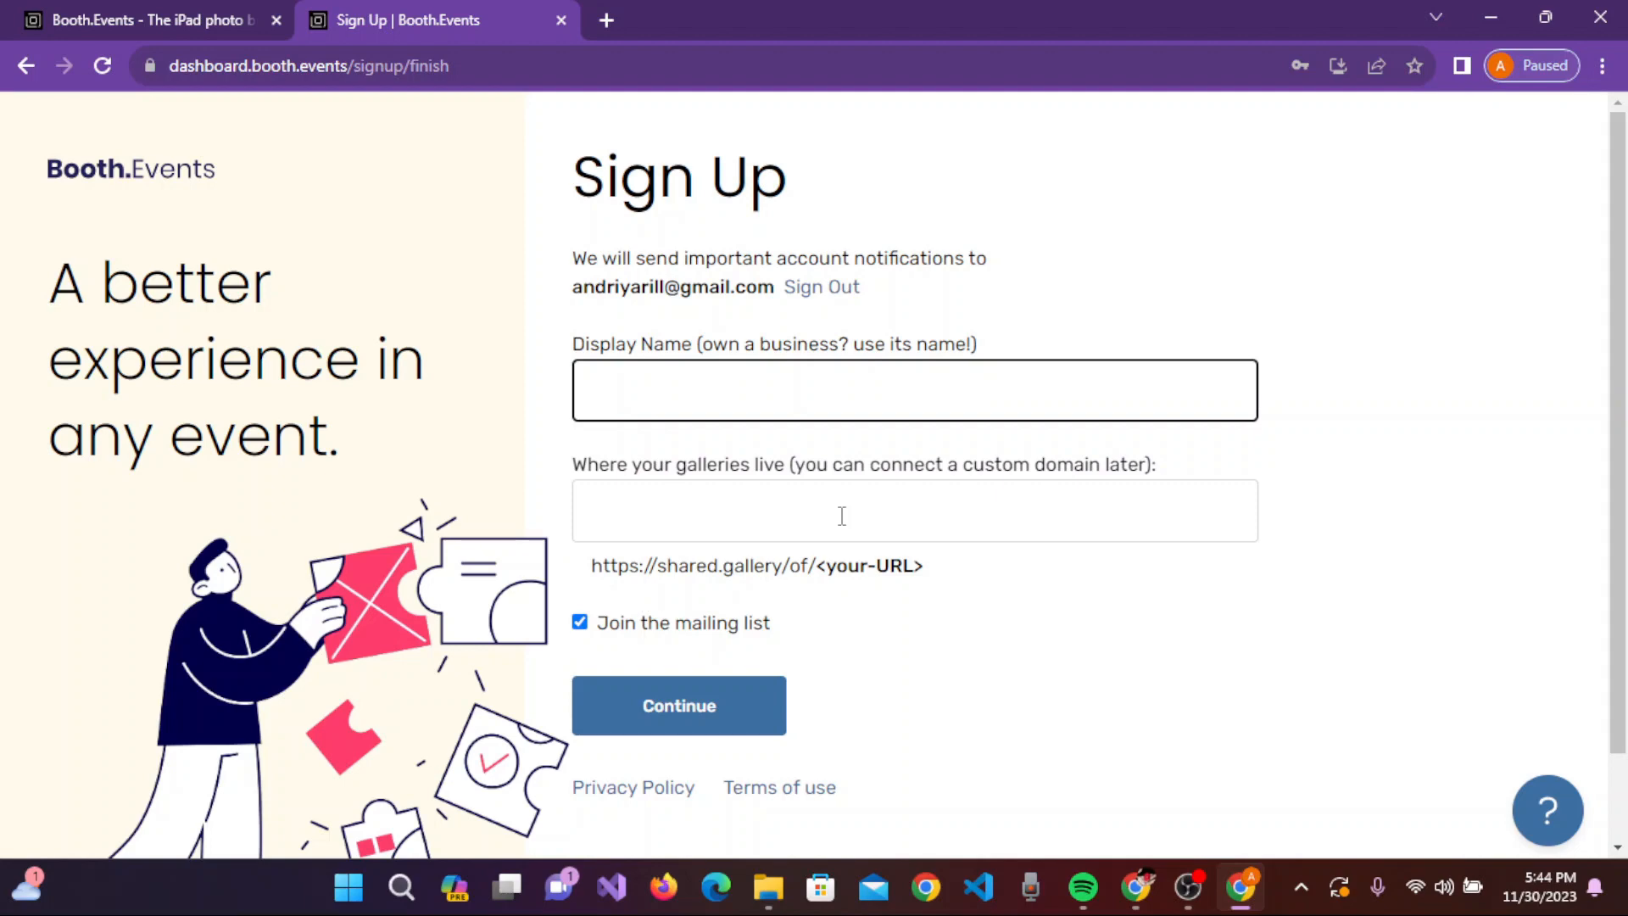
scroll("down", 3)
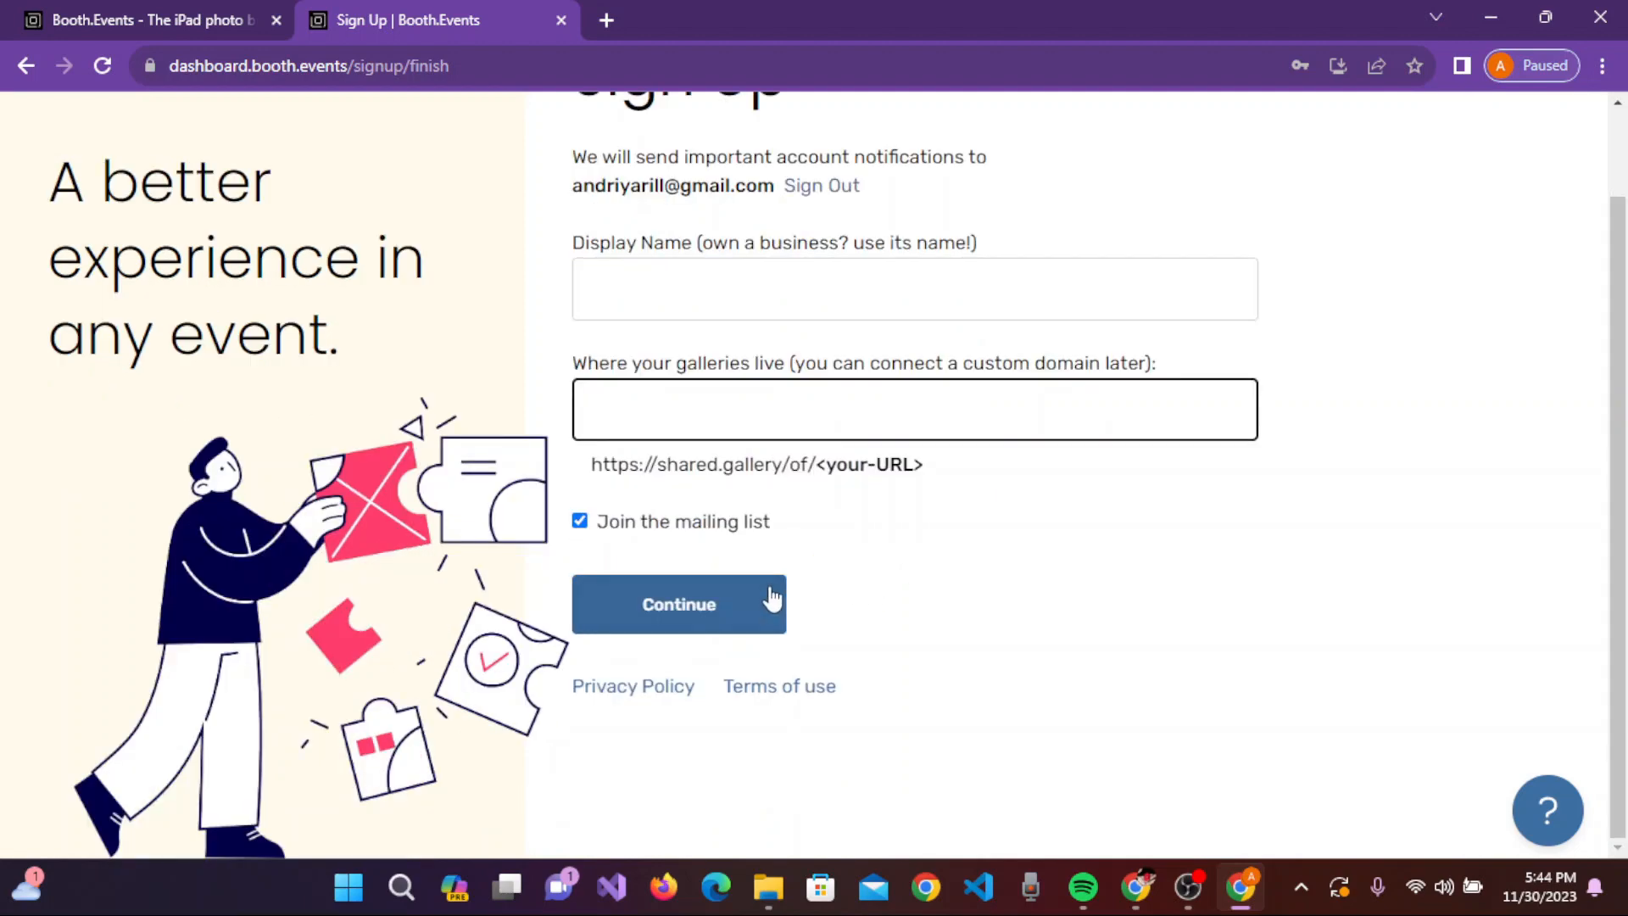
scroll("up", 3)
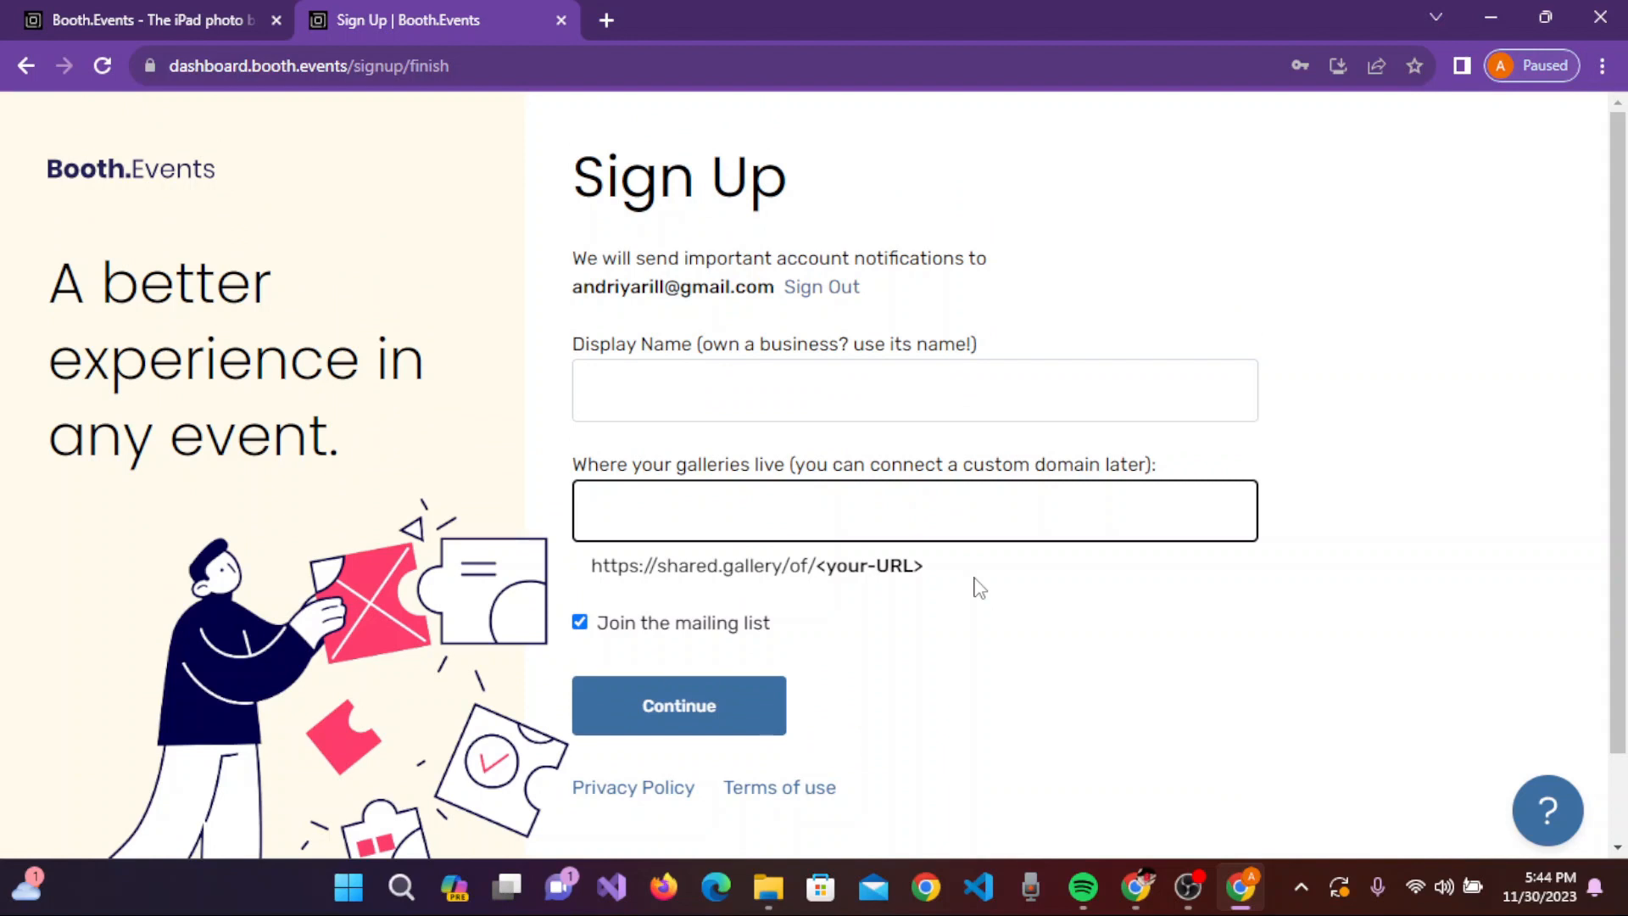
left_click(914, 510)
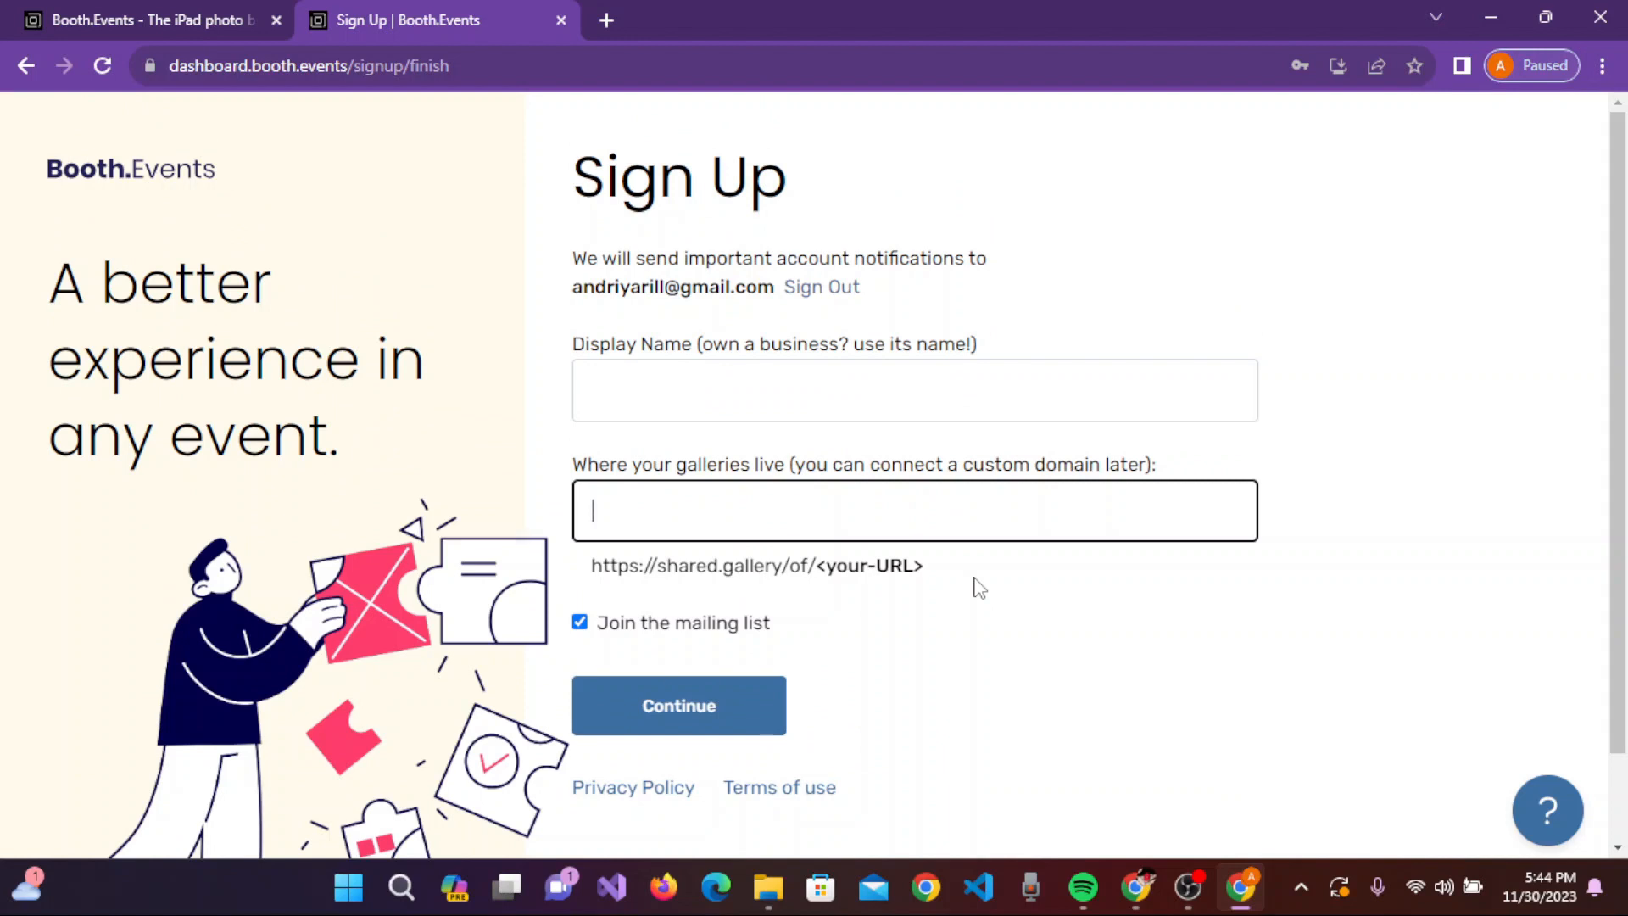